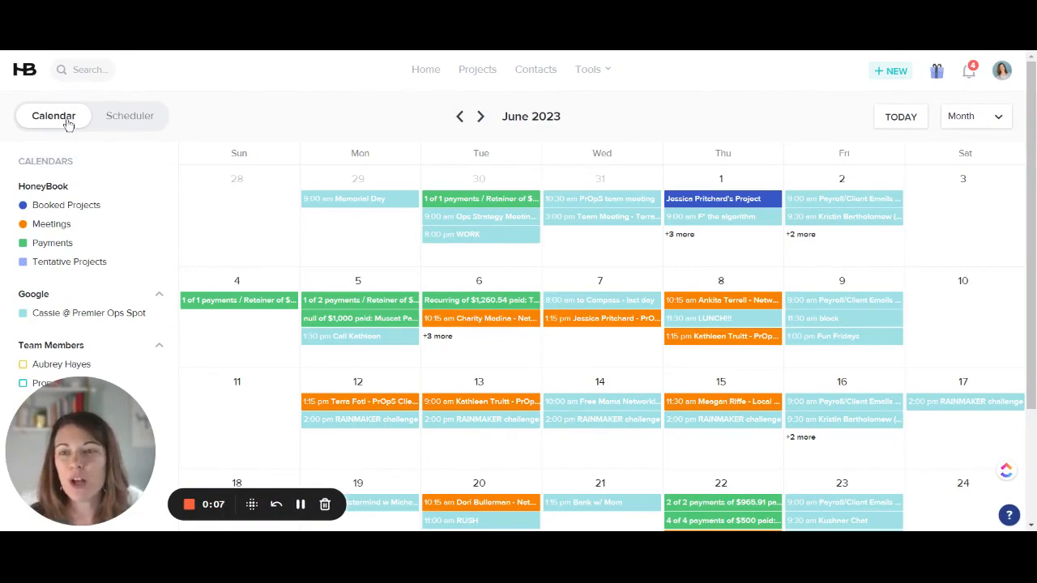
pyautogui.moveTo(593, 79)
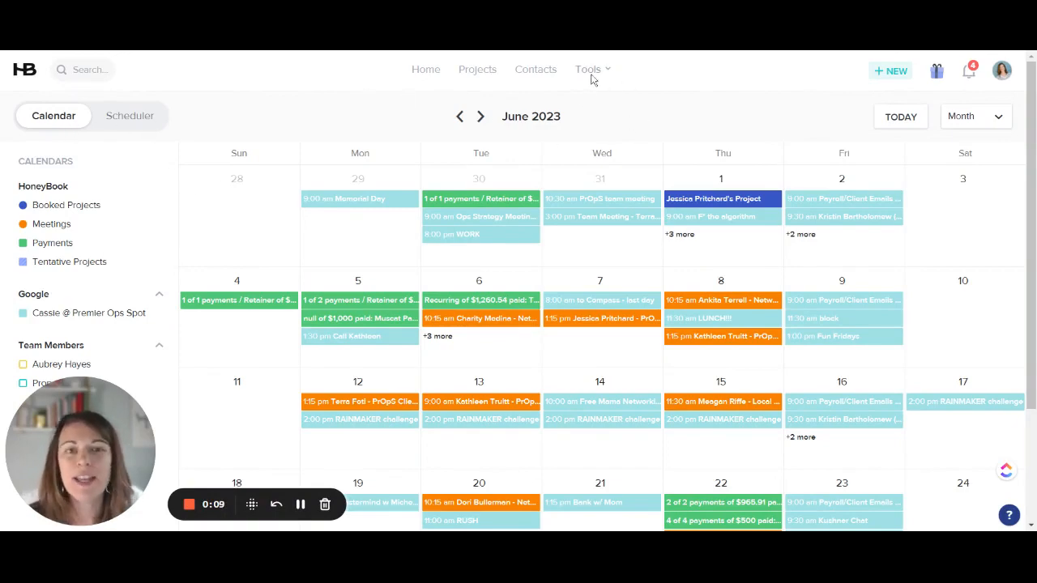
# Switch to the Scheduler to view the five session types and the availability overview
pyautogui.click(588, 69)
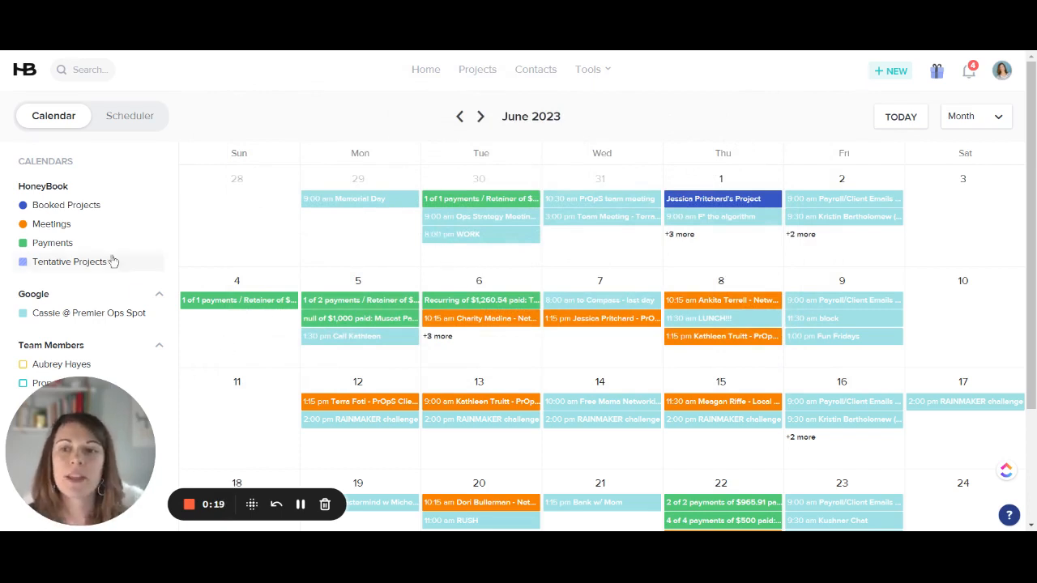
pyautogui.moveTo(47, 249)
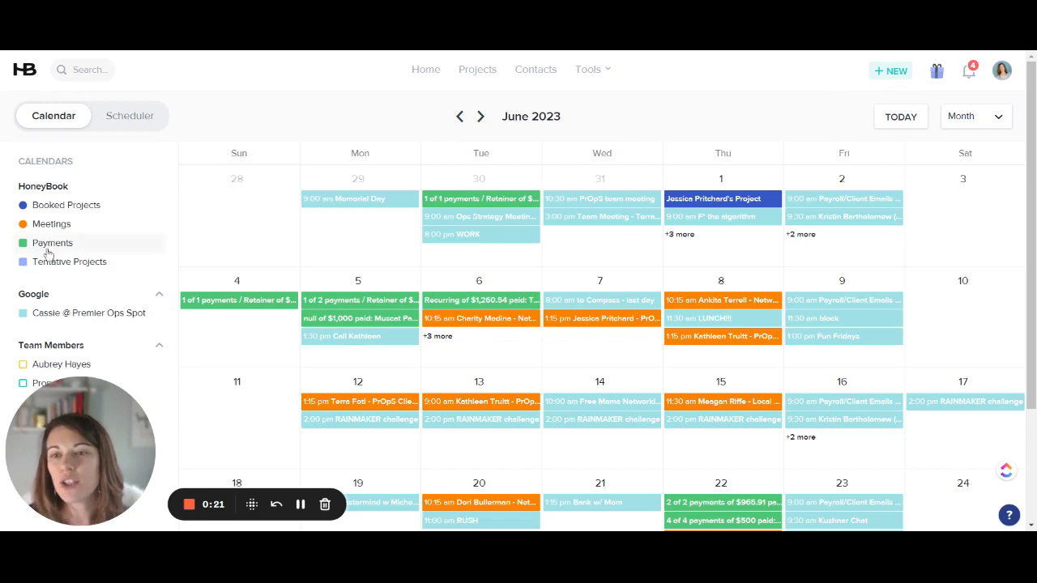
pyautogui.scroll(-3)
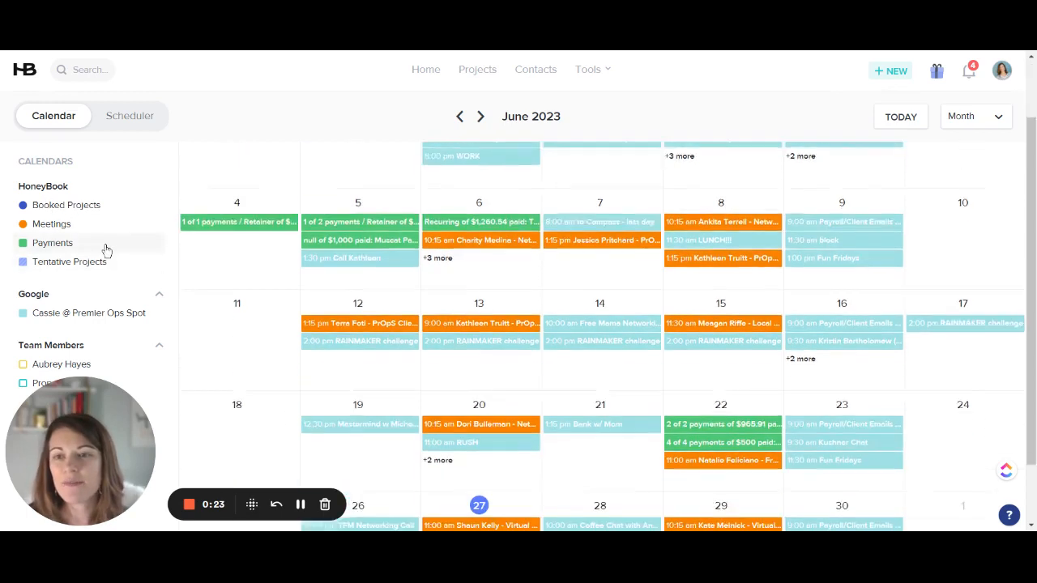
pyautogui.scroll(-3)
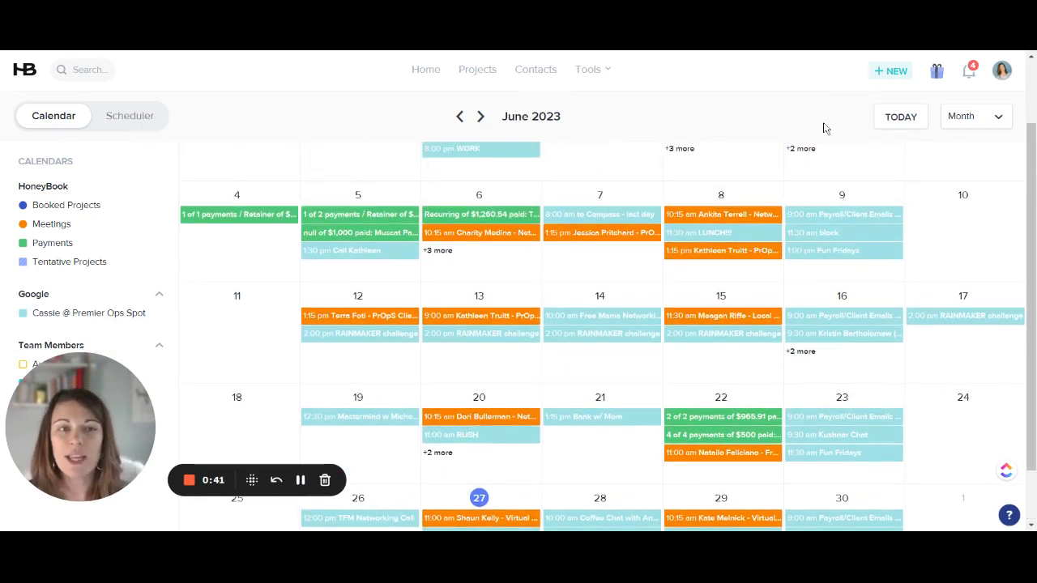
pyautogui.moveTo(565, 217)
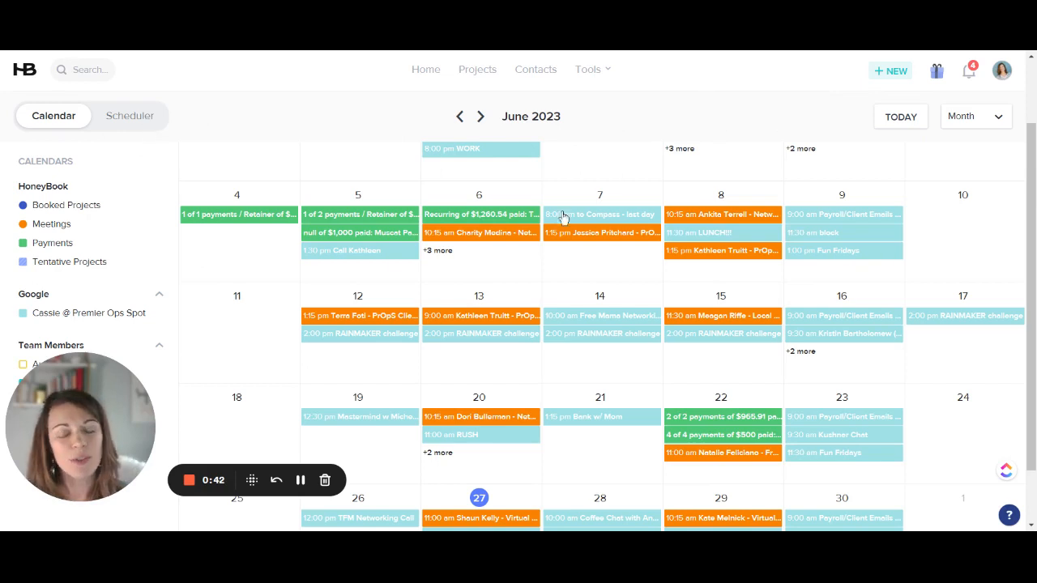
pyautogui.click(128, 115)
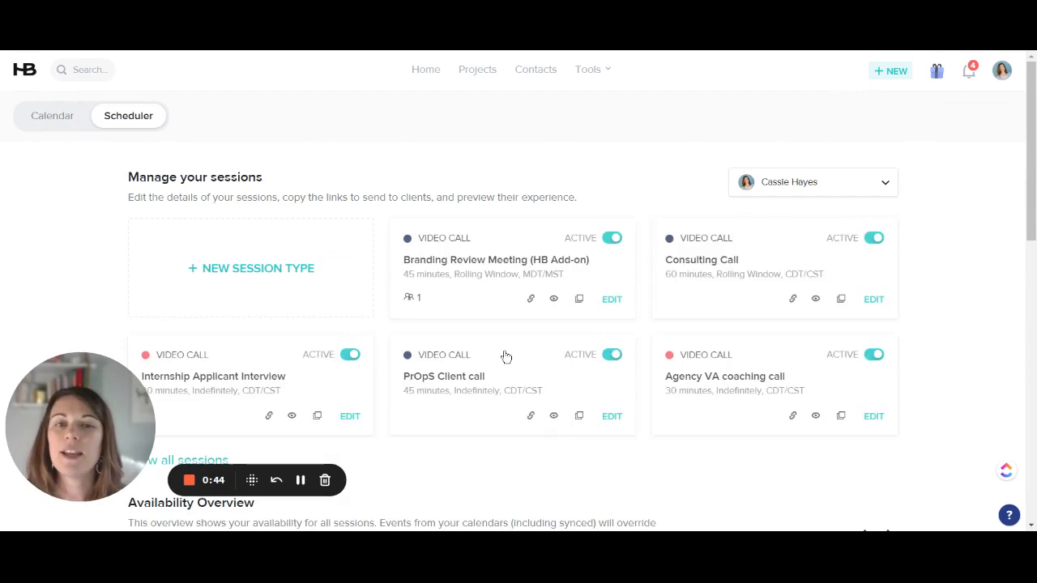
pyautogui.scroll(-3)
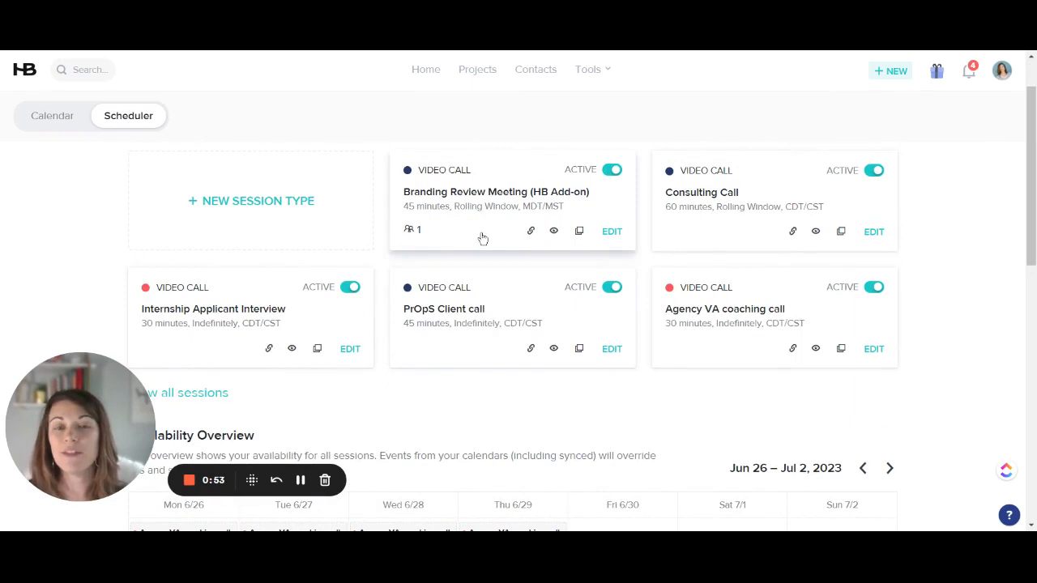
pyautogui.moveTo(505, 238)
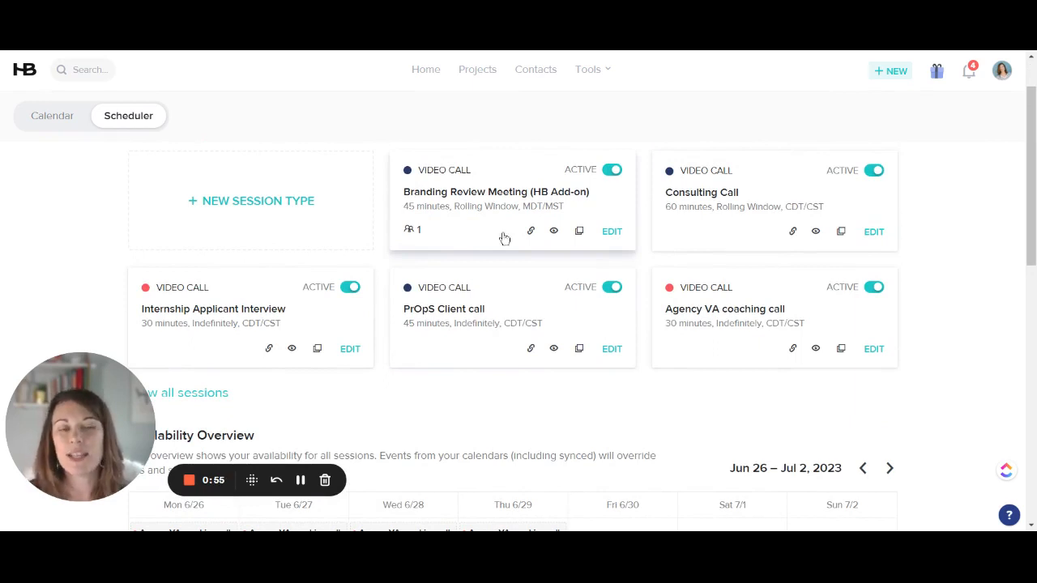
pyautogui.moveTo(696, 218)
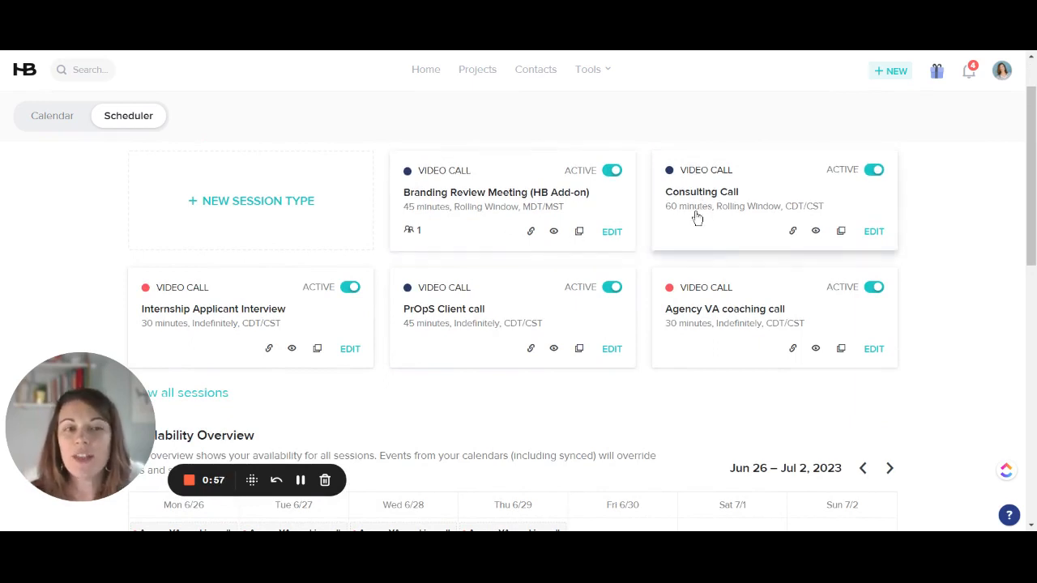
pyautogui.moveTo(719, 217)
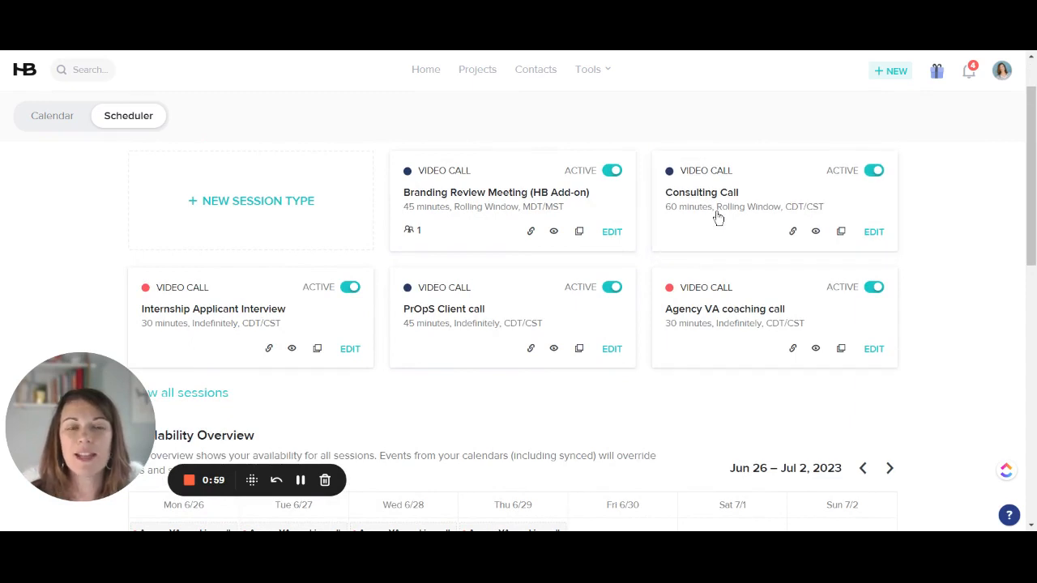
pyautogui.moveTo(693, 177)
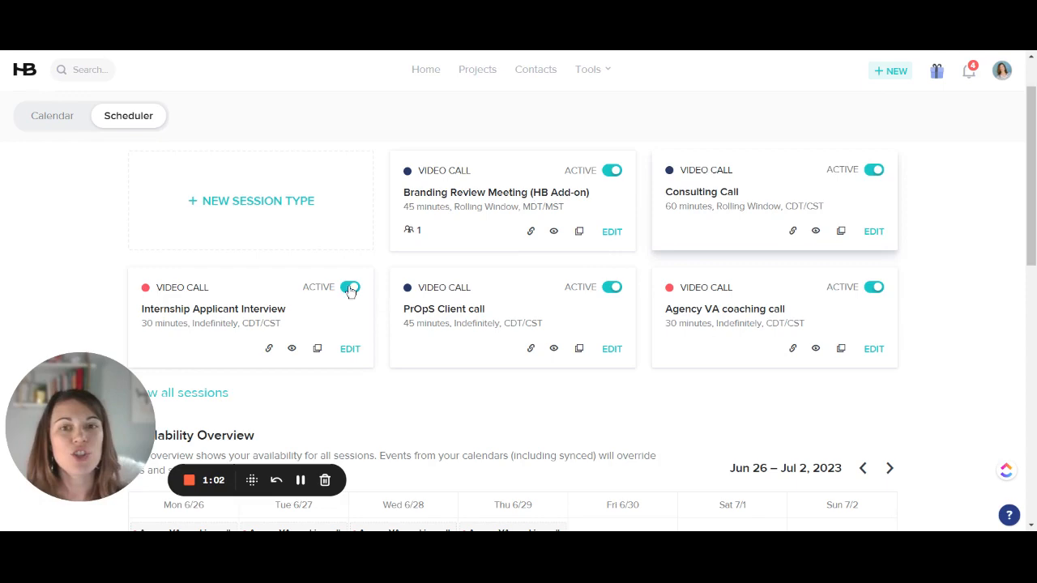
# Edit Consulting Call, keep its Rolling window schedule, and review instructions and email reminders
pyautogui.click(873, 231)
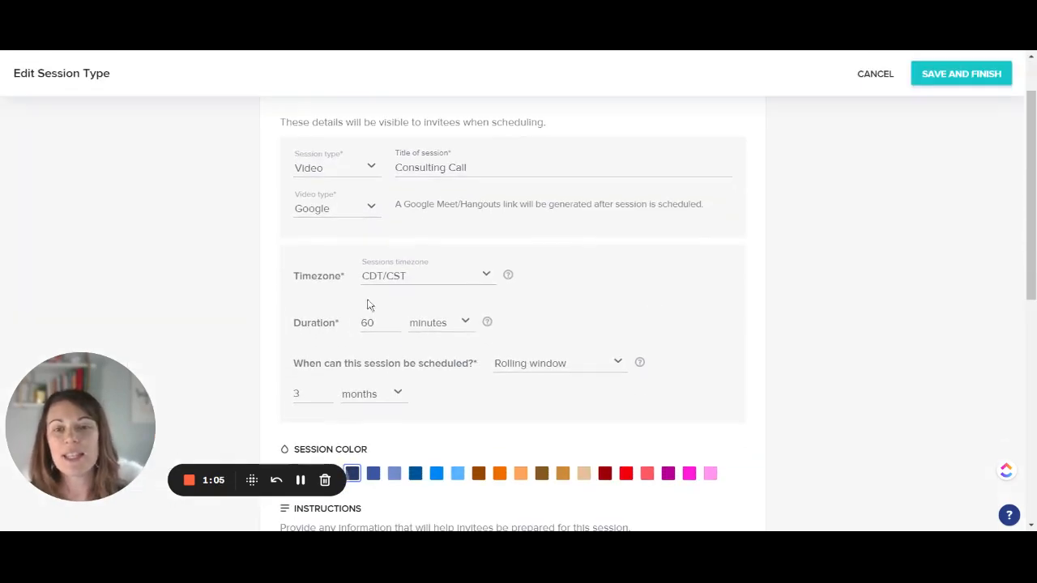
pyautogui.scroll(-3)
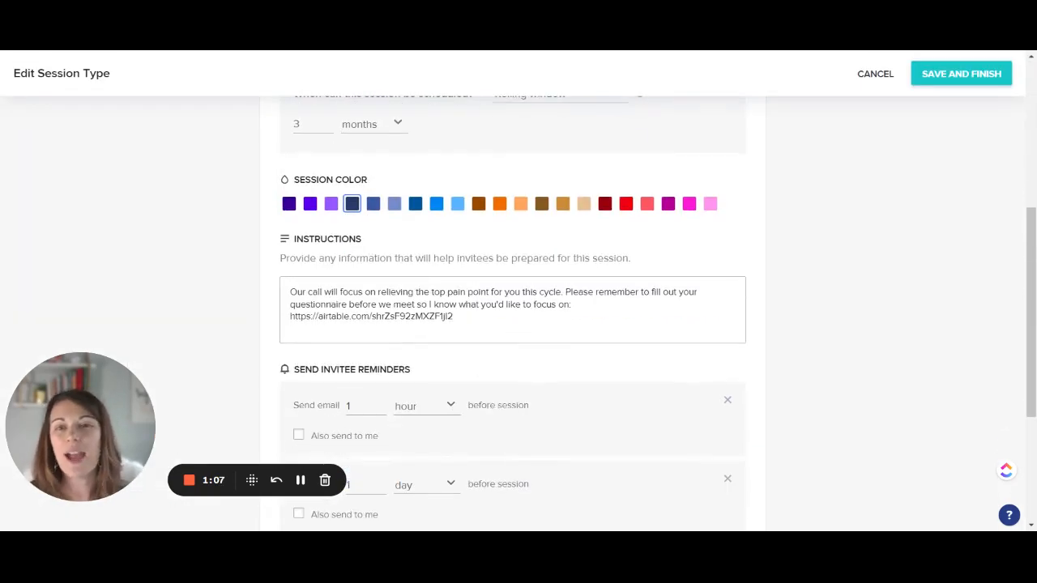
pyautogui.click(557, 228)
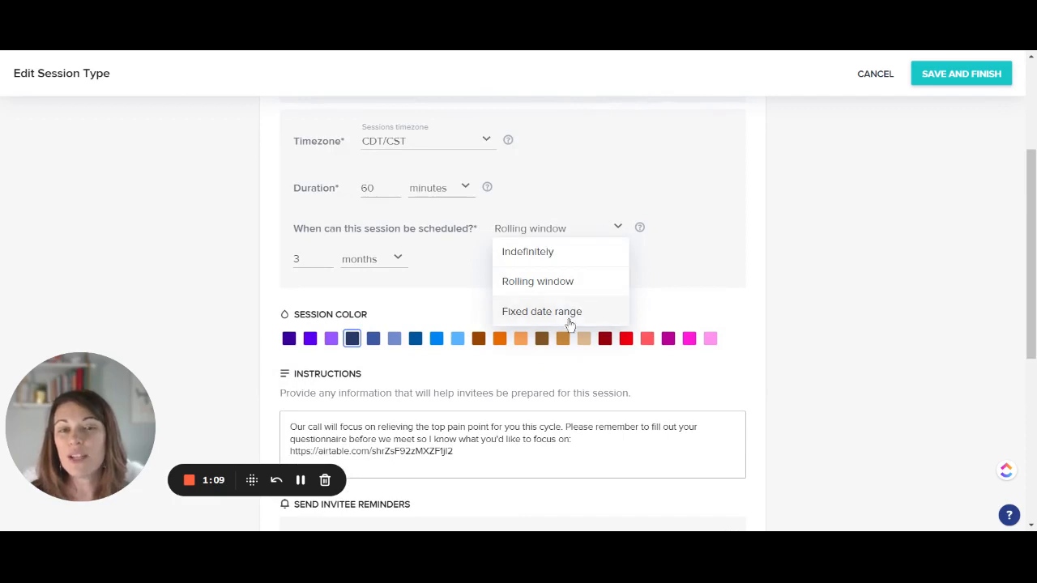
pyautogui.click(537, 281)
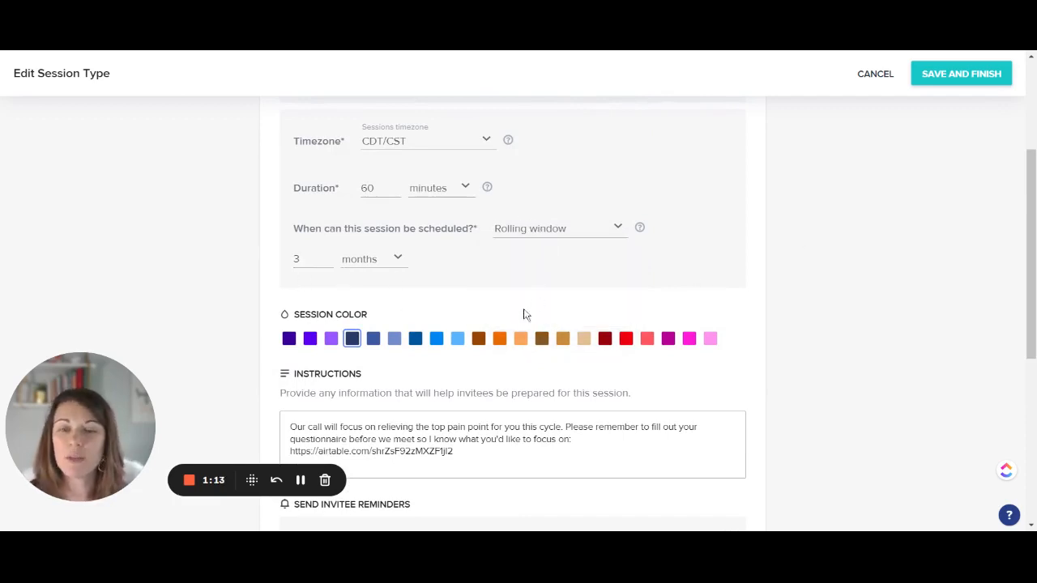
pyautogui.scroll(-3)
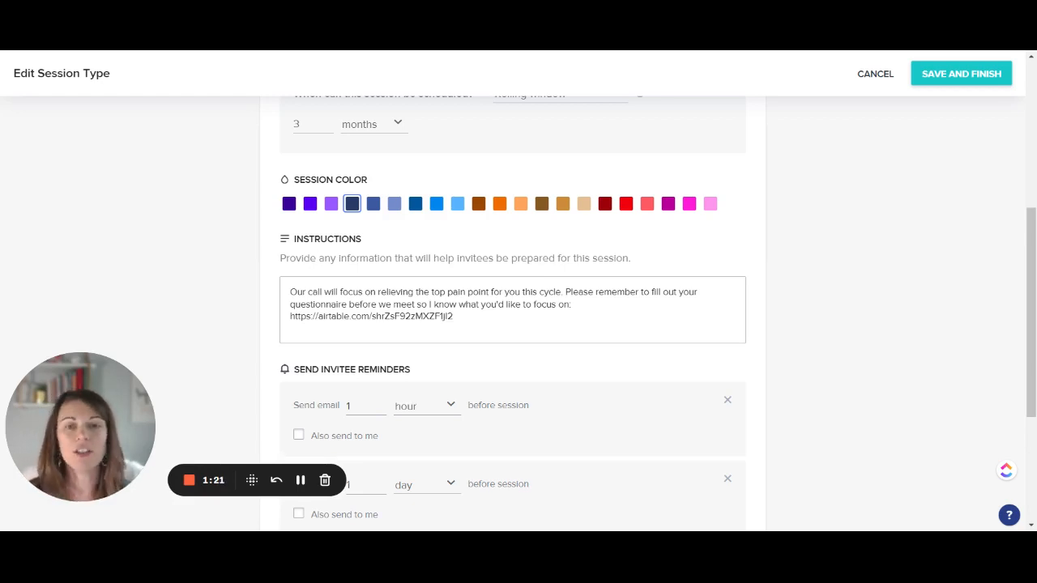
pyautogui.scroll(-3)
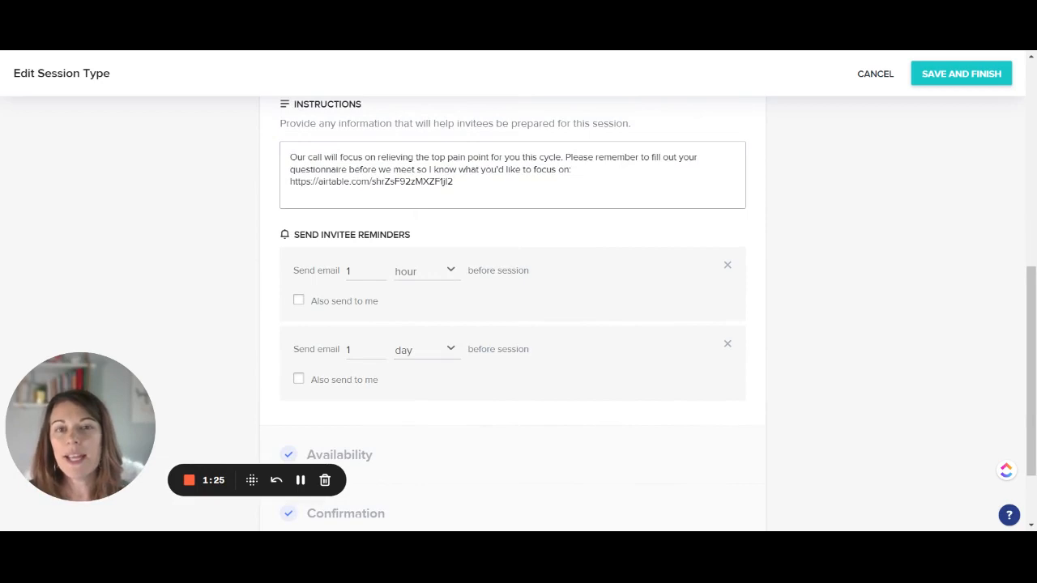
pyautogui.scroll(-3)
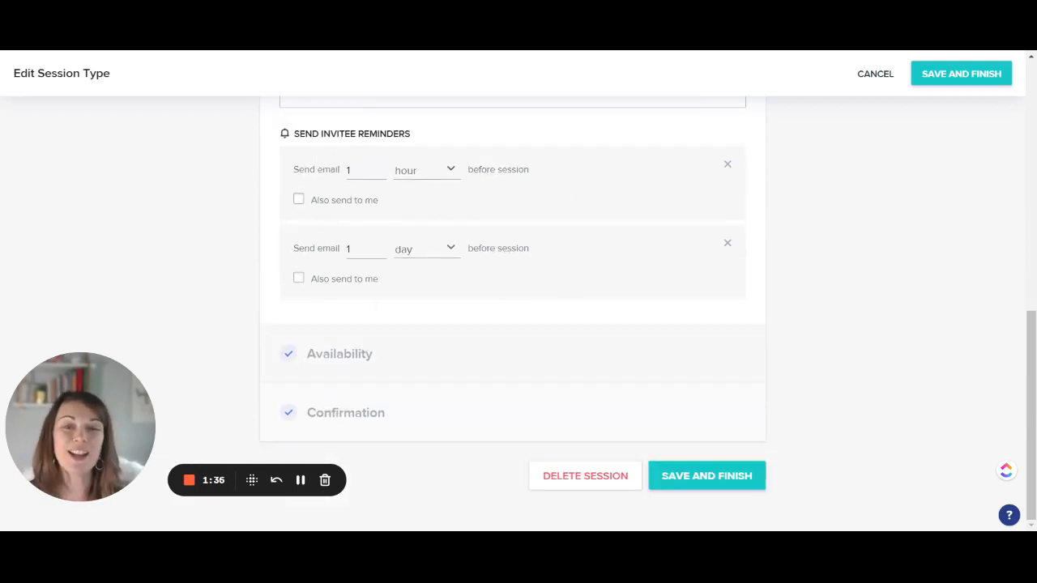
pyautogui.moveTo(363, 302)
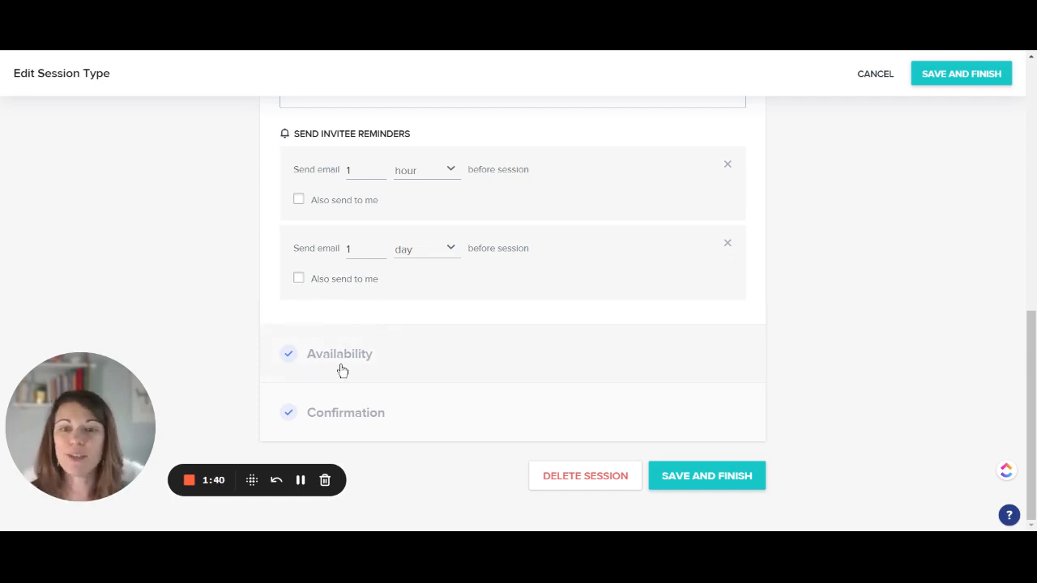
# Expand the Consulting Call session's Availability section
pyautogui.click(339, 354)
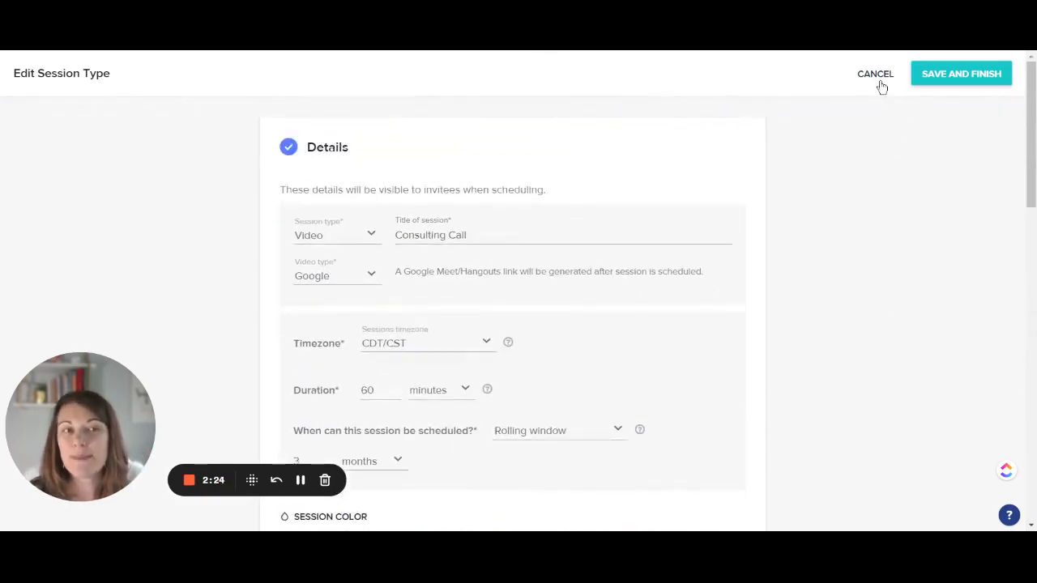
pyautogui.moveTo(878, 305)
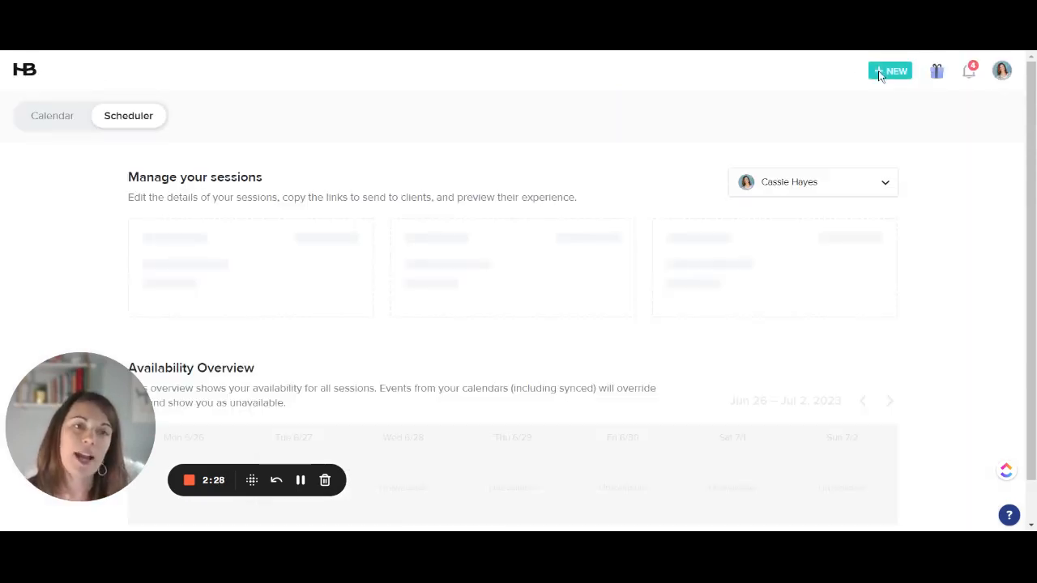
# Scroll past the session cards to the Jun 26–Jul 2 Availability Overview grid
pyautogui.scroll(-3)
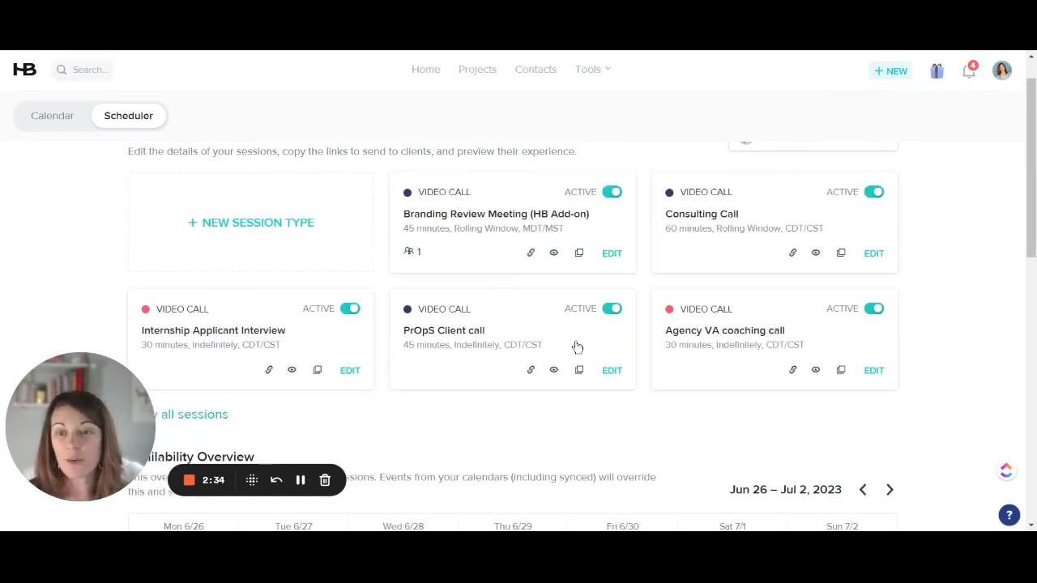
pyautogui.scroll(-3)
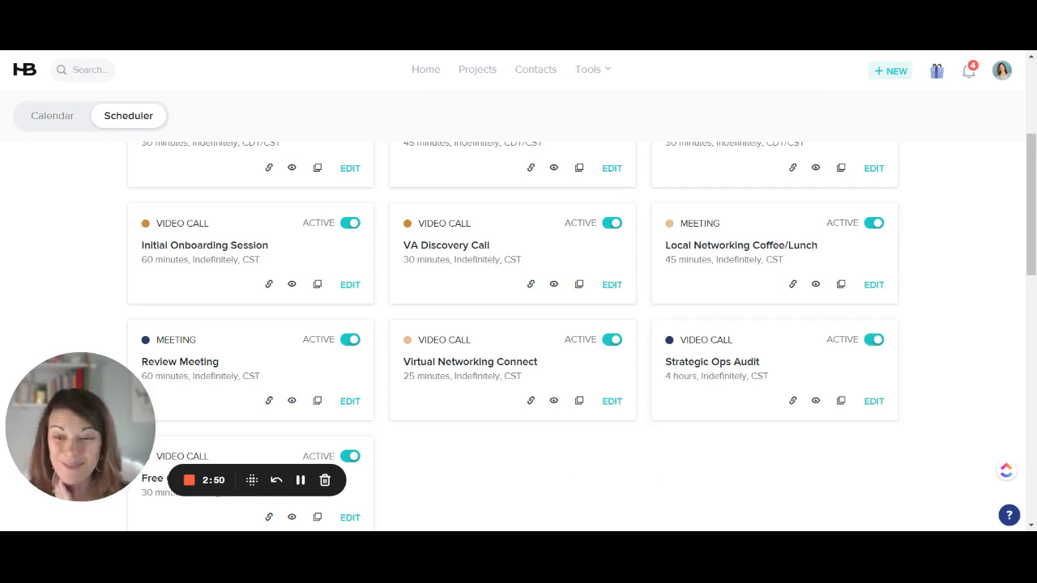
pyautogui.moveTo(482, 447)
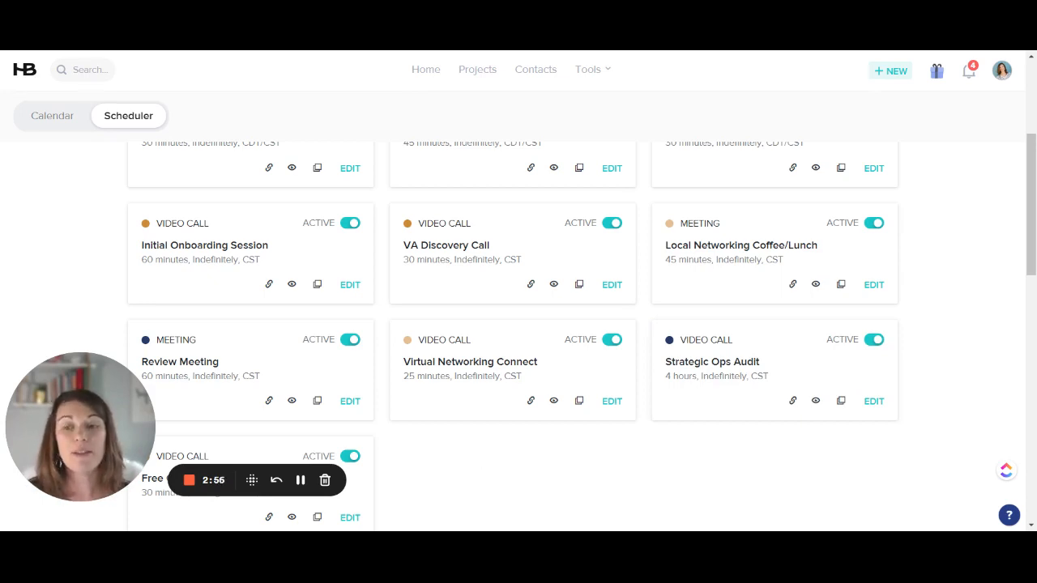
pyautogui.scroll(-3)
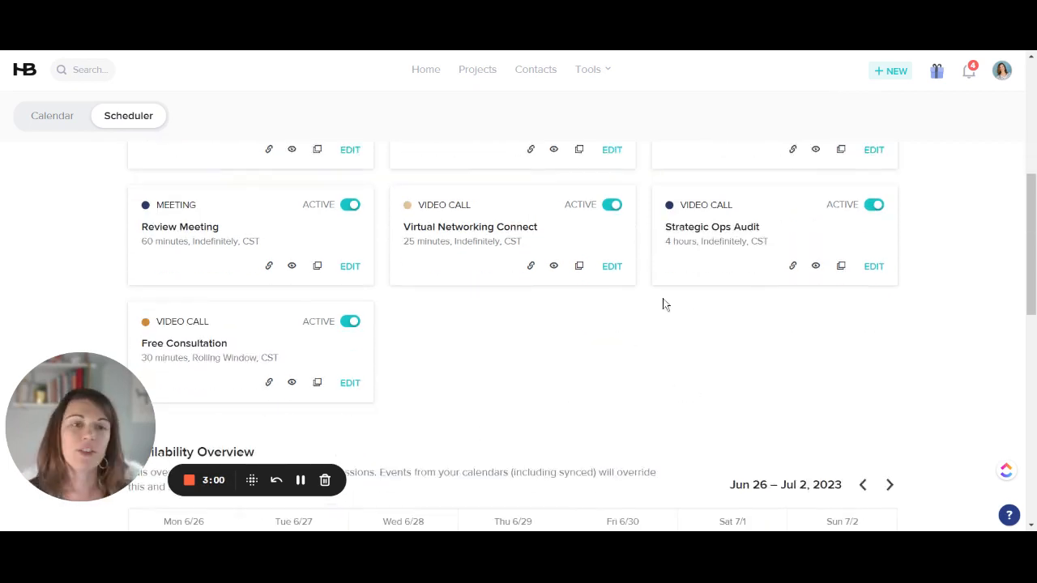
pyautogui.moveTo(268, 244)
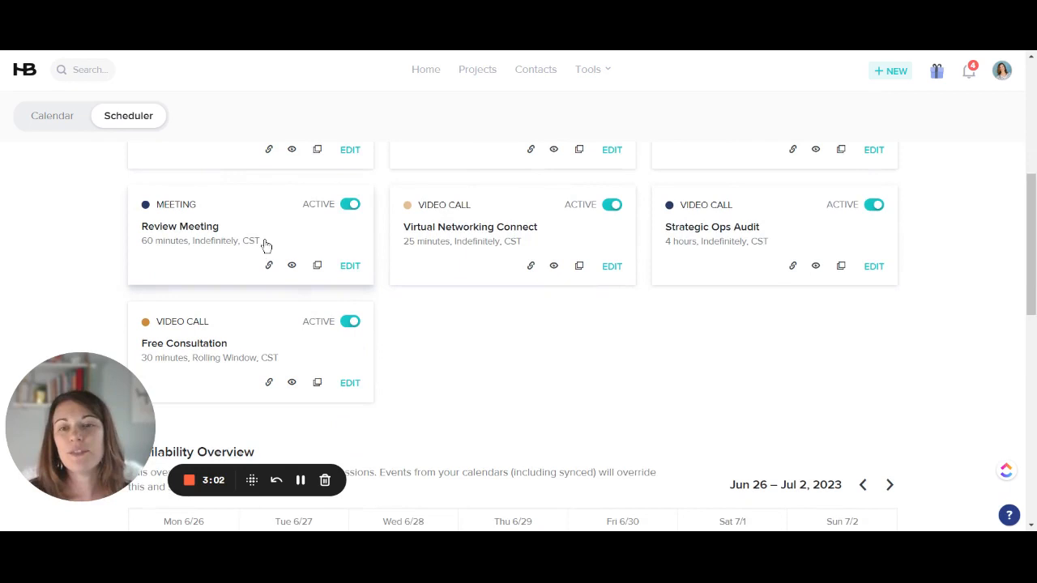
pyautogui.moveTo(533, 370)
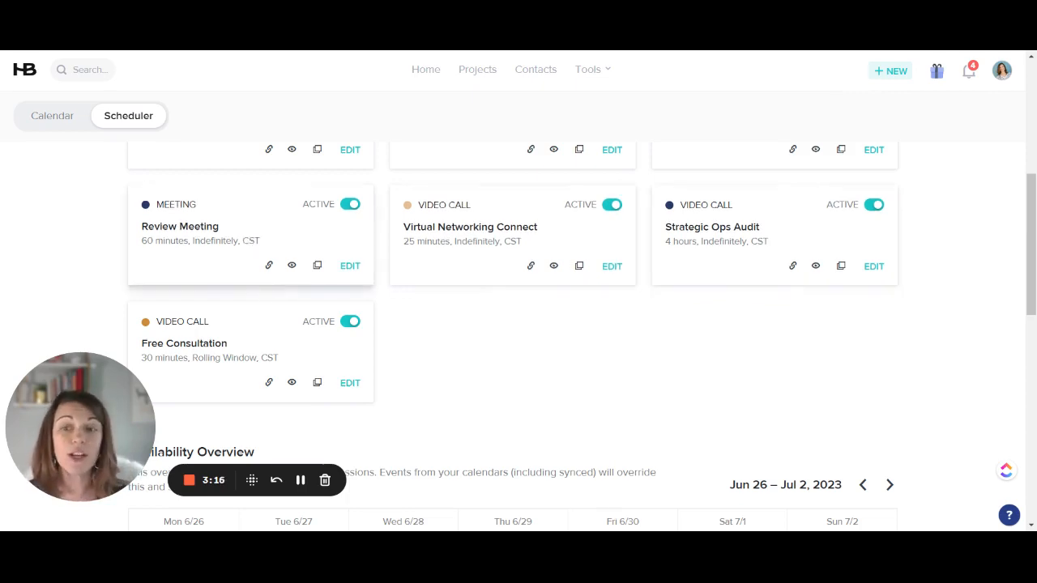
pyautogui.scroll(-3)
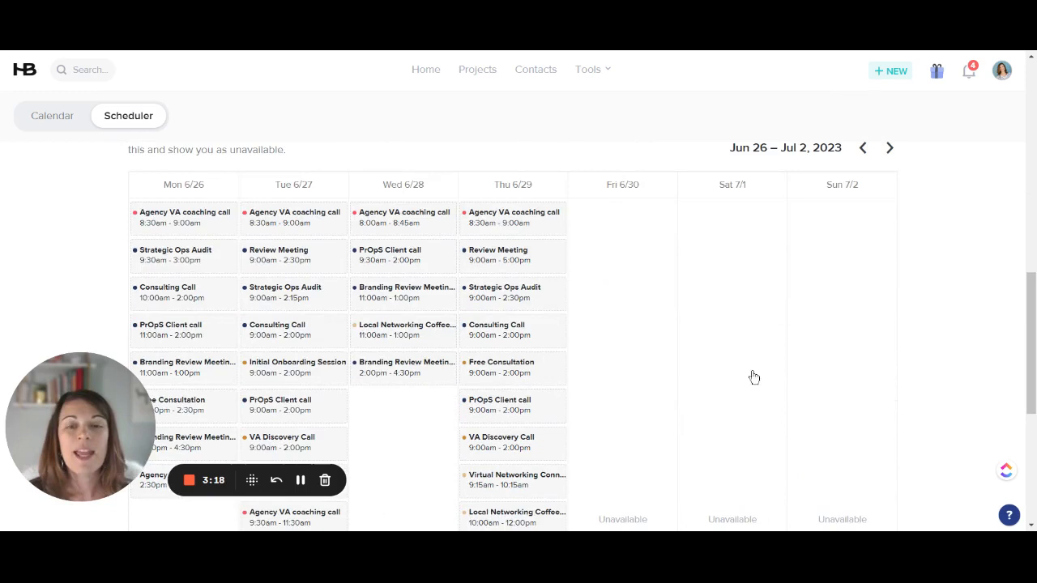
pyautogui.moveTo(767, 373)
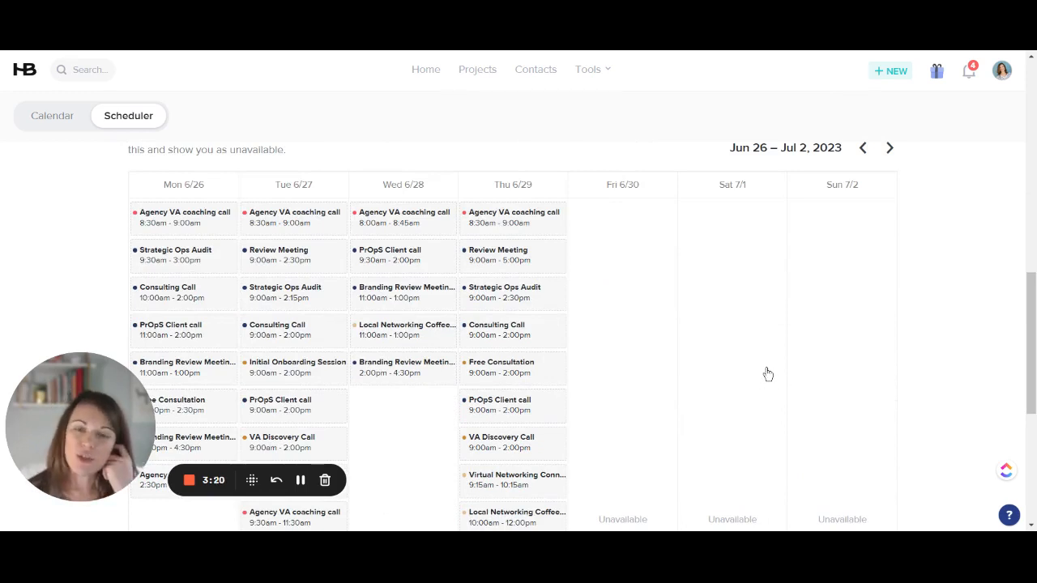
pyautogui.moveTo(635, 341)
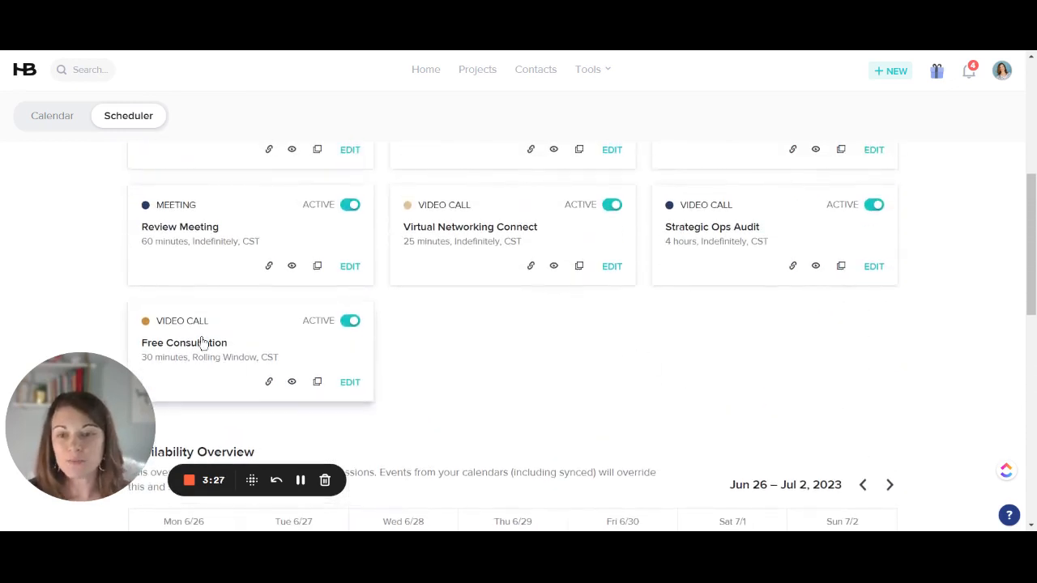
pyautogui.moveTo(612, 350)
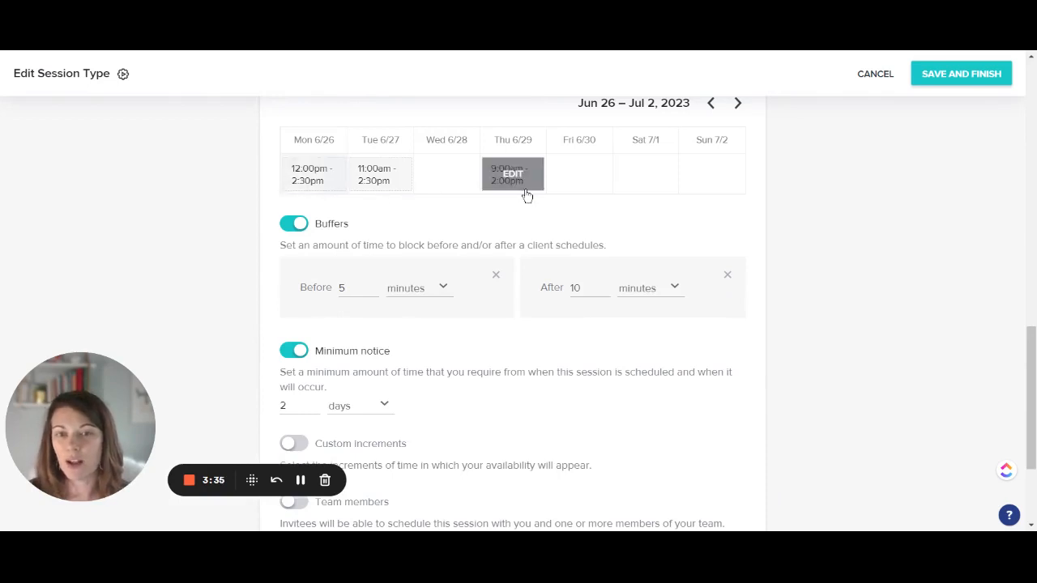
# Scroll past Buffers, Minimum notice, Custom increments and Team members to Confirmation
pyautogui.scroll(-3)
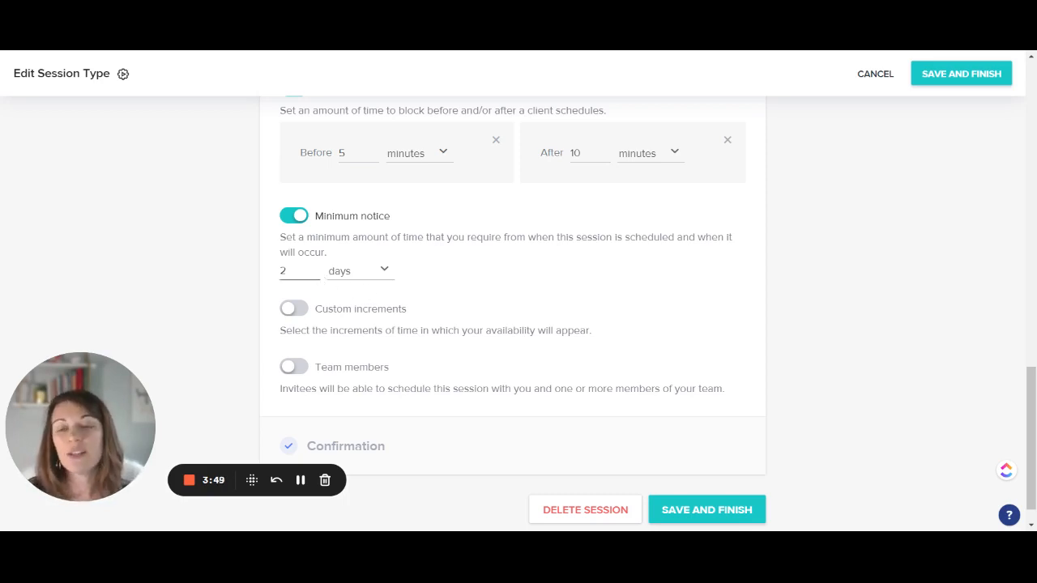
pyautogui.scroll(-3)
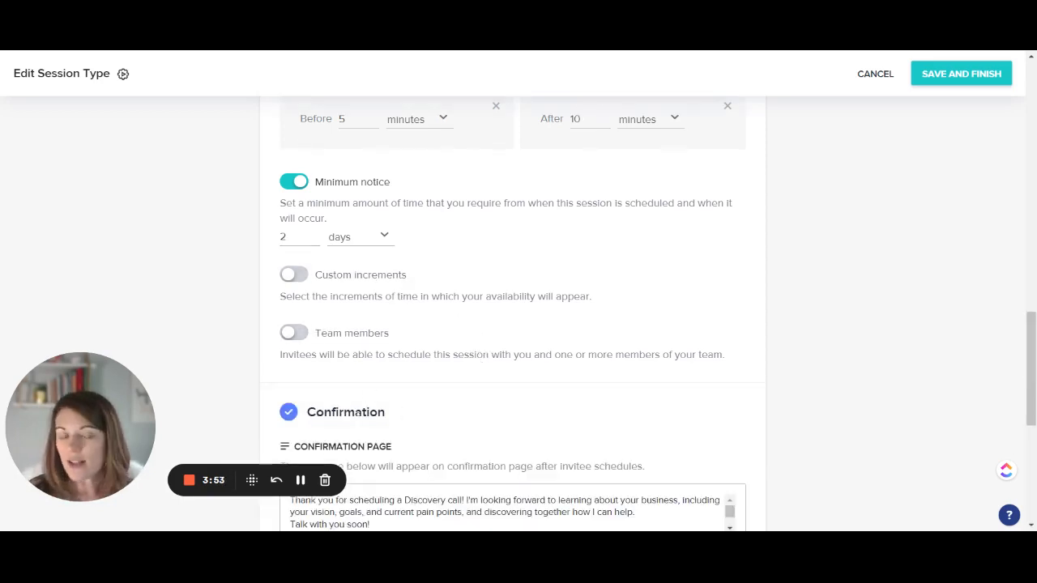
# Scroll through the Confirmation thank-you message and the Emails toggles
pyautogui.scroll(-3)
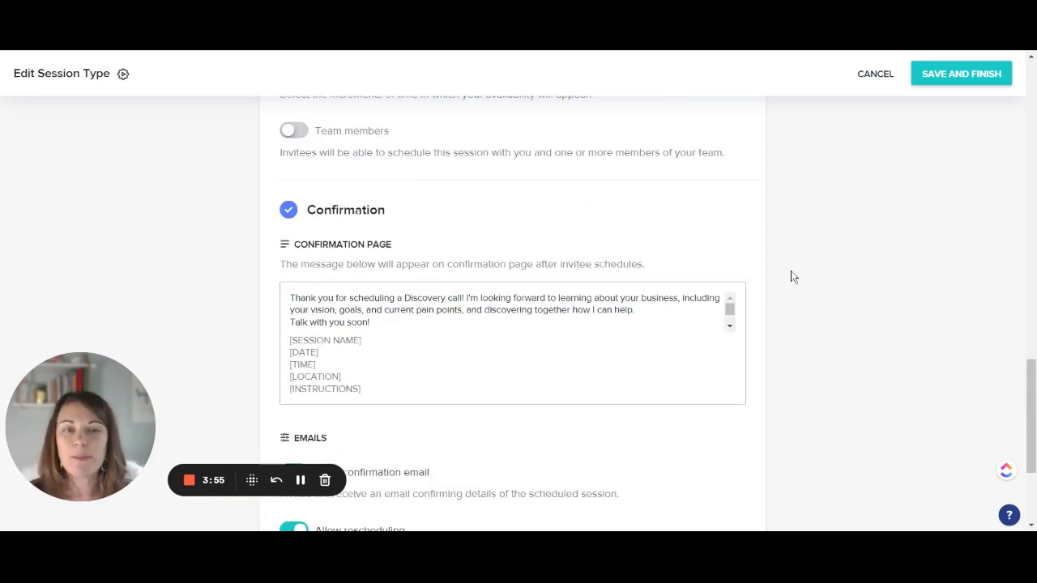
pyautogui.scroll(-3)
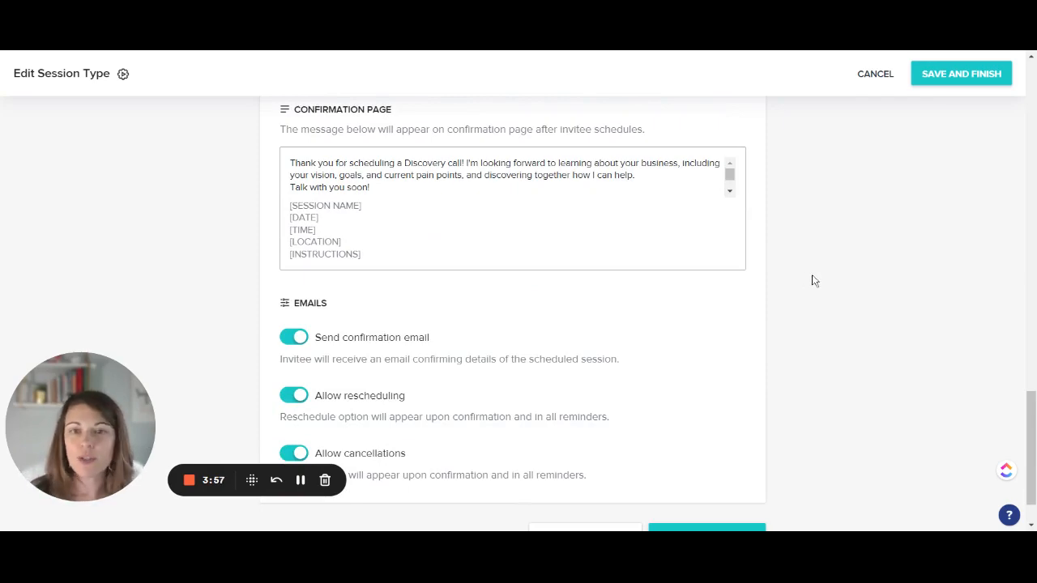
pyautogui.scroll(-3)
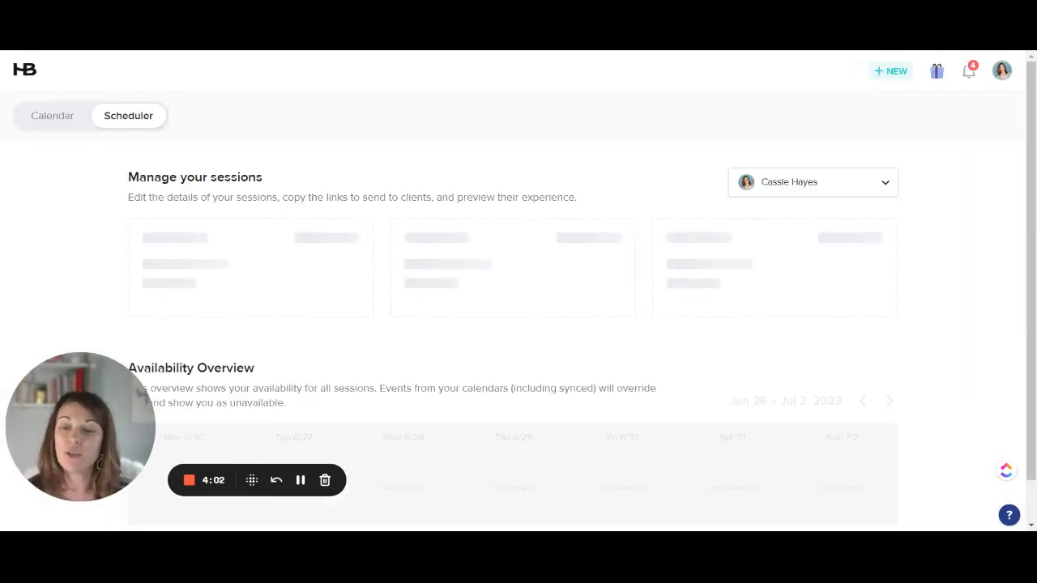
# Advance the availability overview to Jul 3–9, 2023 and scroll through that week
pyautogui.scroll(-3)
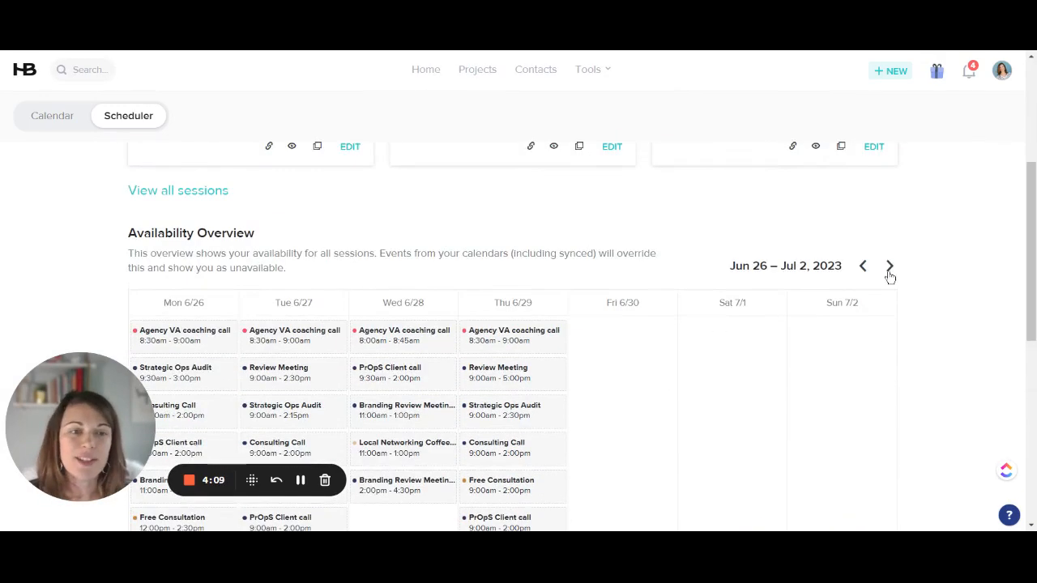
pyautogui.click(890, 266)
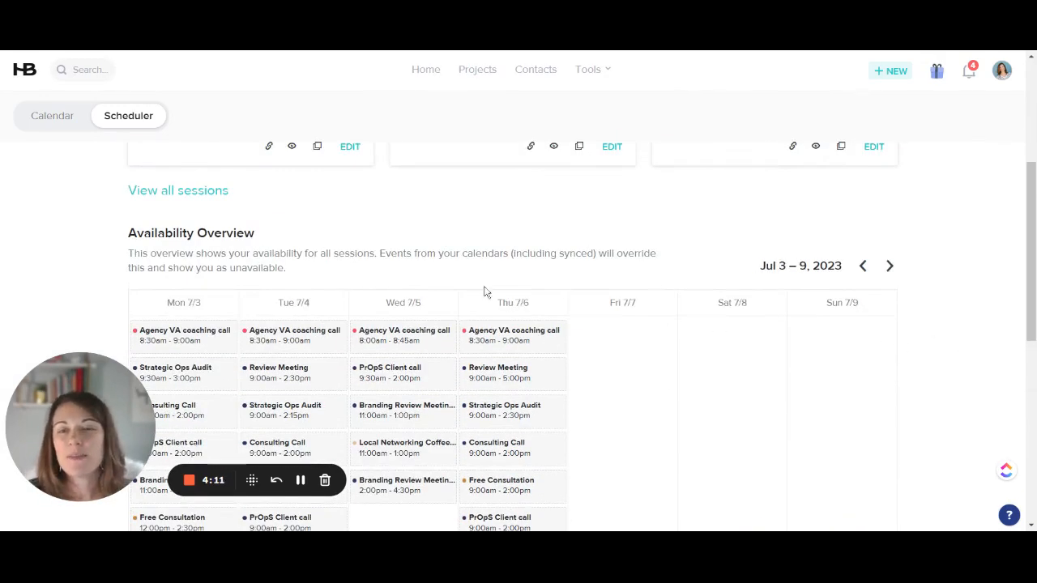
pyautogui.scroll(-3)
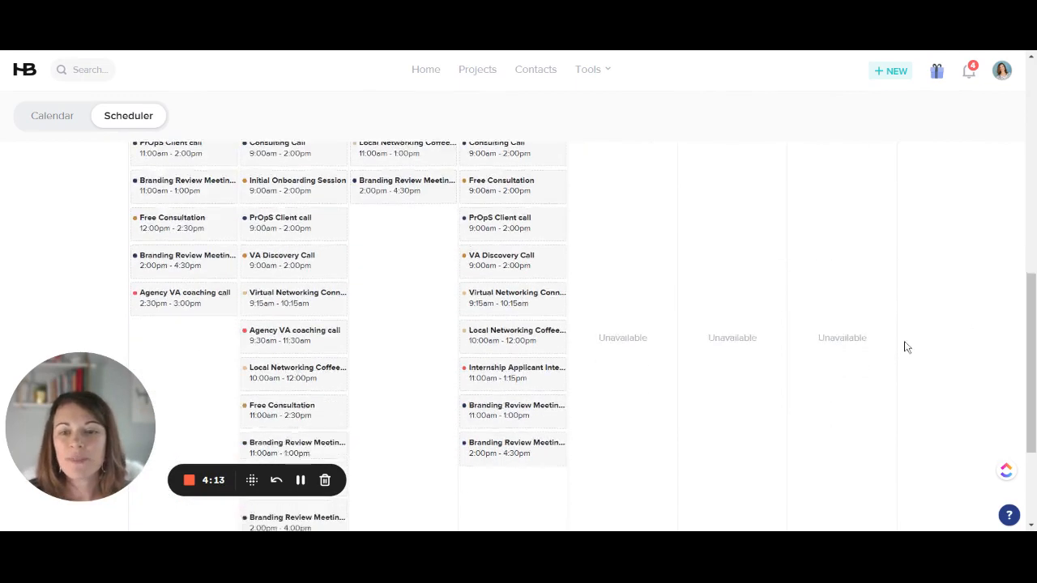
pyautogui.scroll(-3)
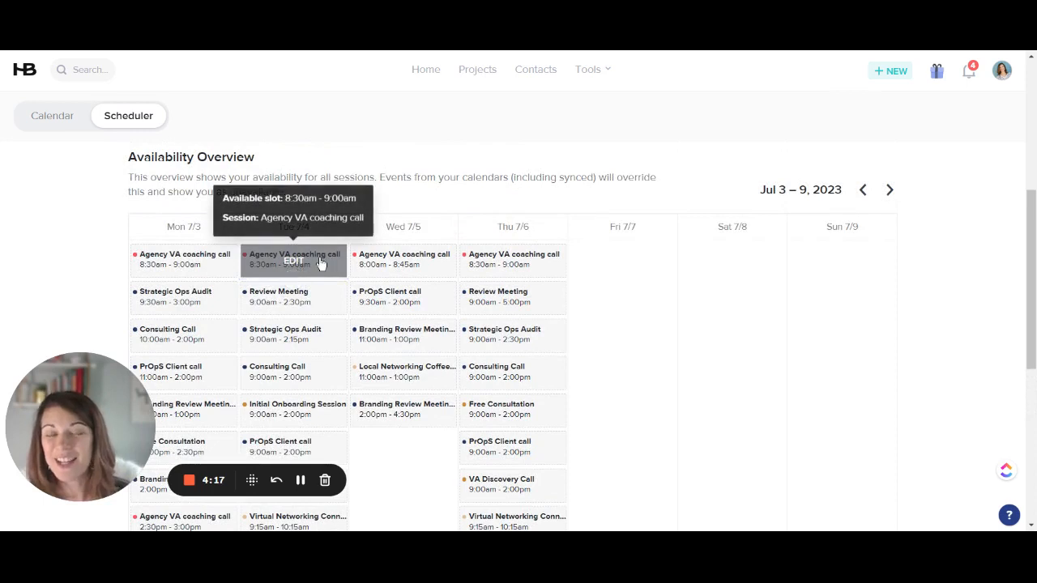
pyautogui.moveTo(309, 308)
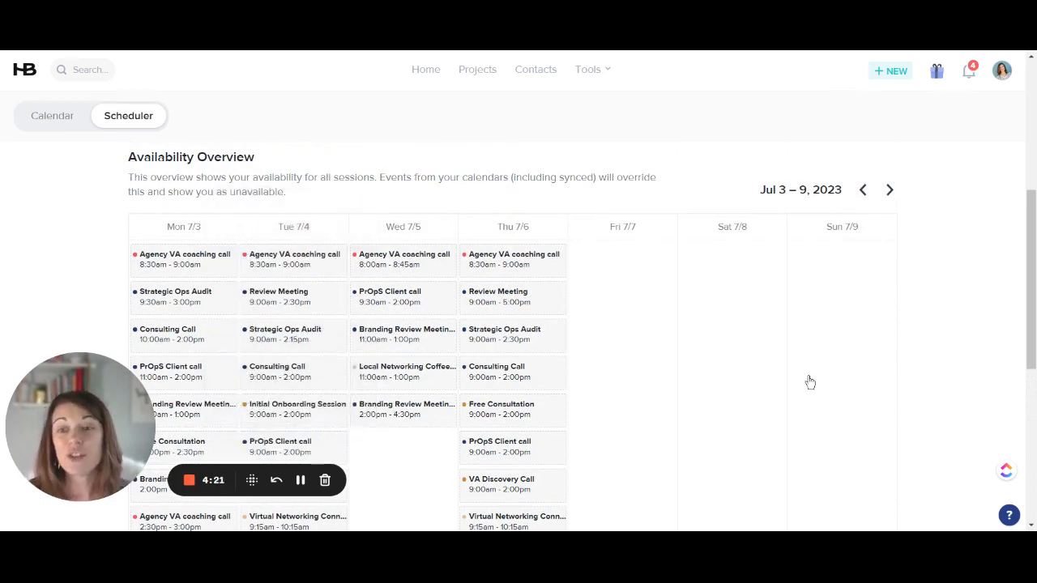
pyautogui.moveTo(316, 259)
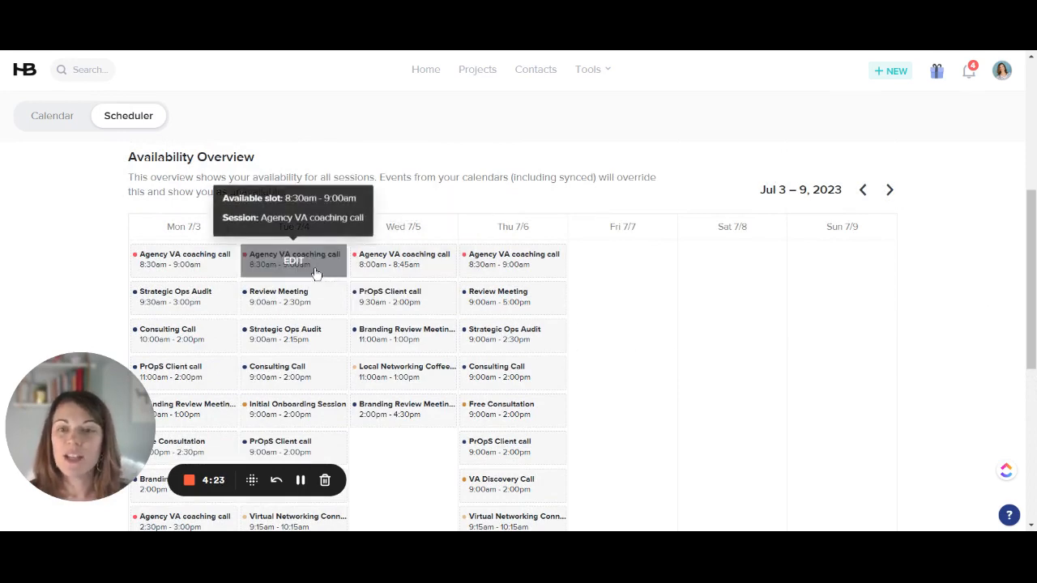
# Remove Tuesday July 4's availability for that date only, not all Tuesdays
pyautogui.click(293, 260)
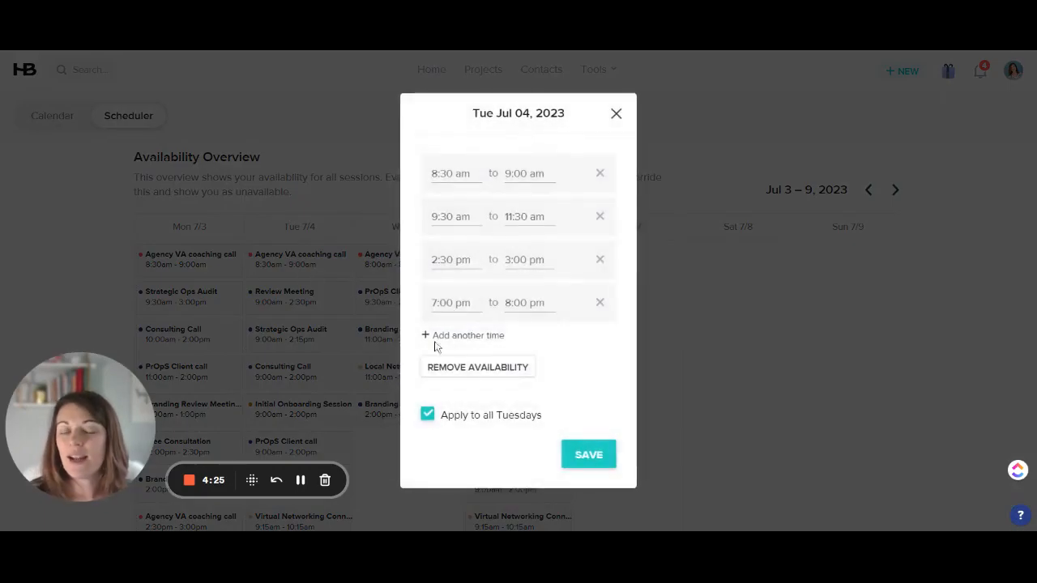
pyautogui.moveTo(601, 177)
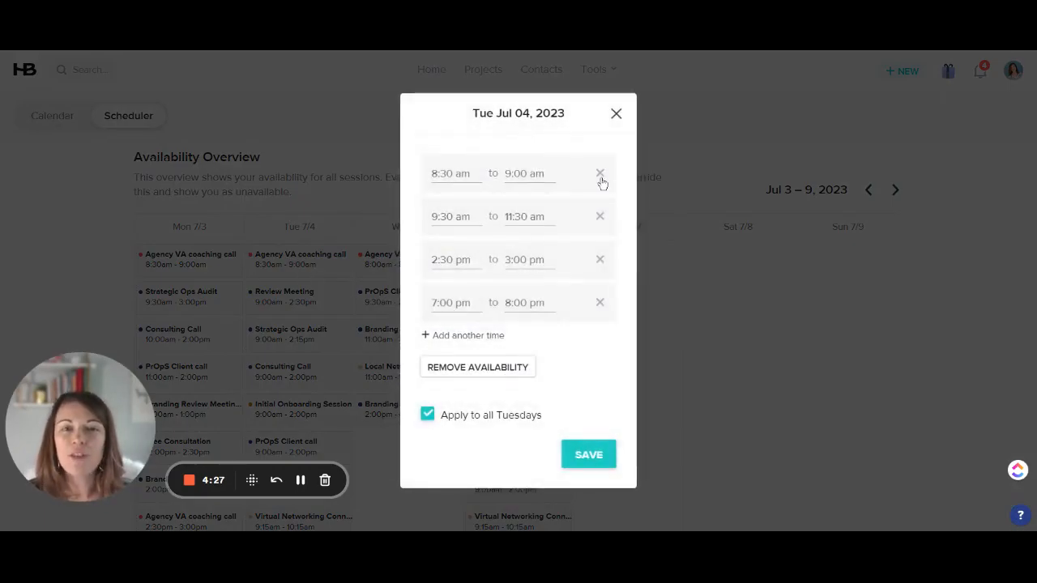
pyautogui.click(600, 174)
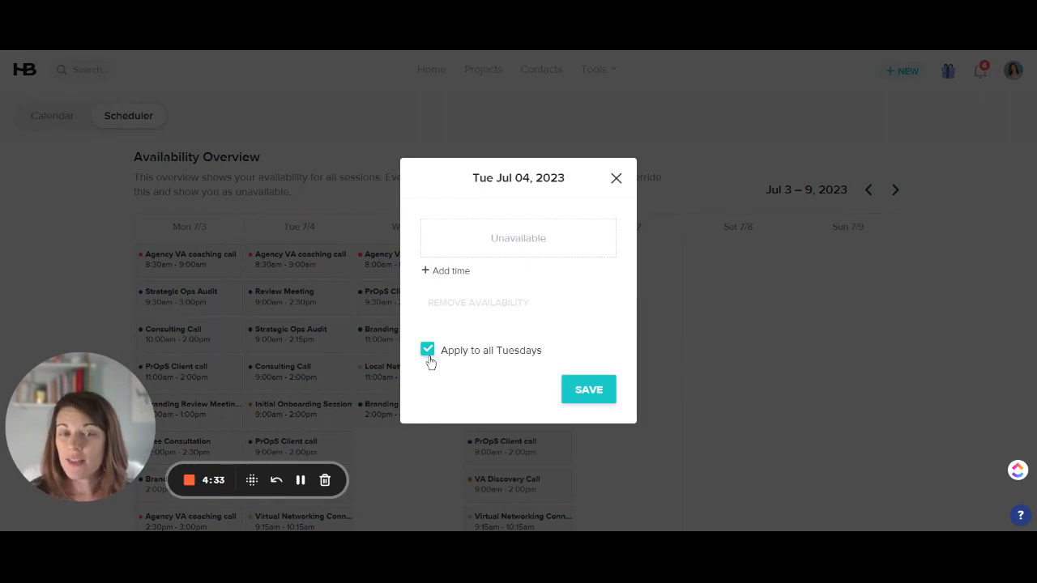
pyautogui.click(427, 350)
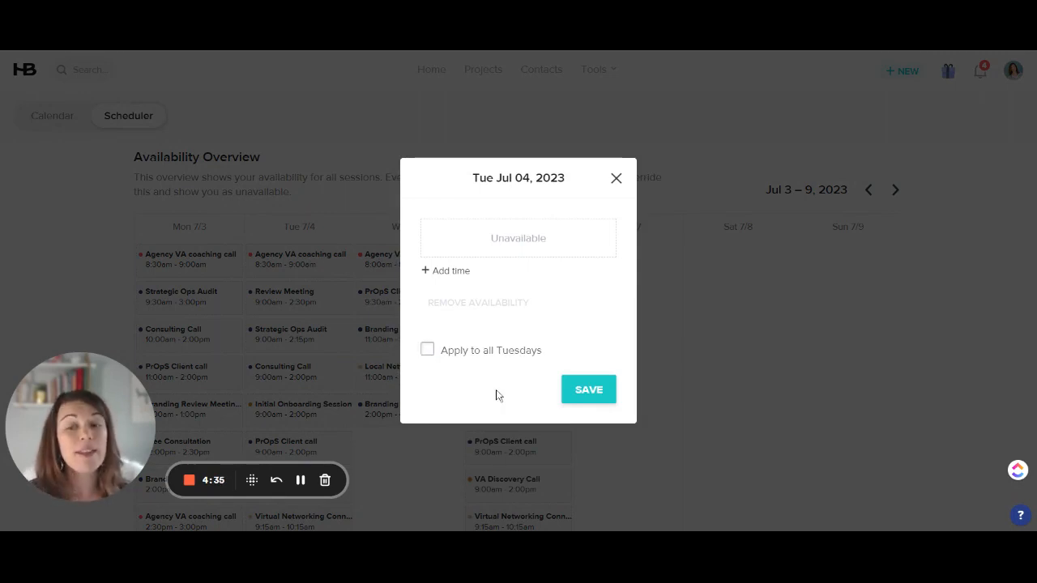
pyautogui.moveTo(846, 373)
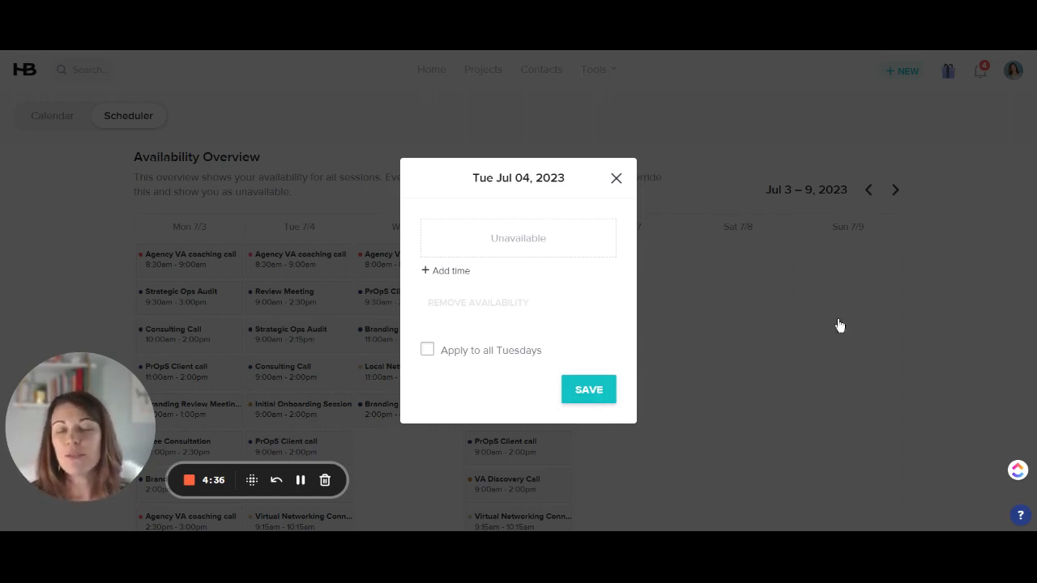
pyautogui.click(616, 179)
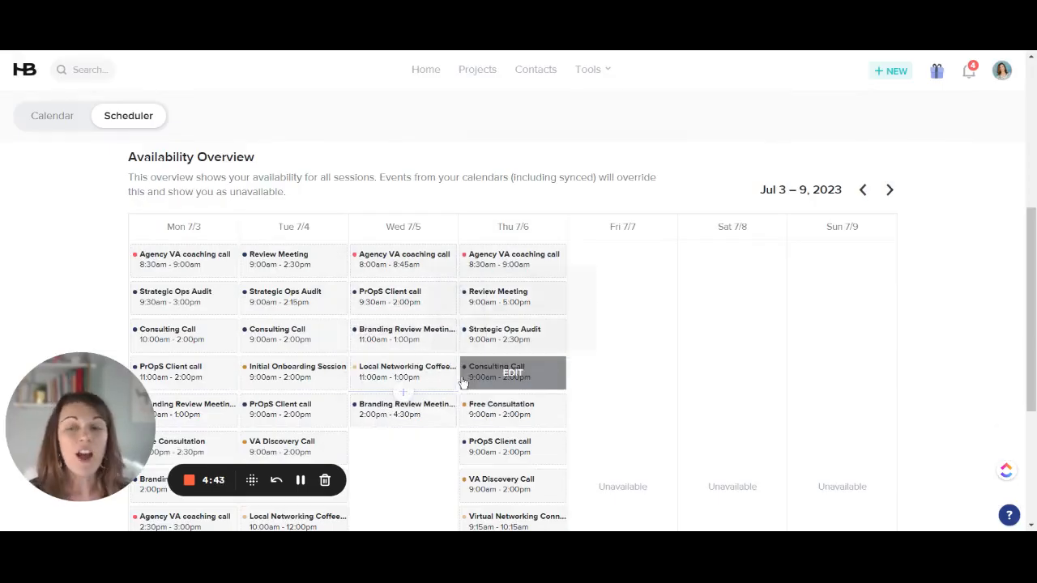
pyautogui.moveTo(362, 247)
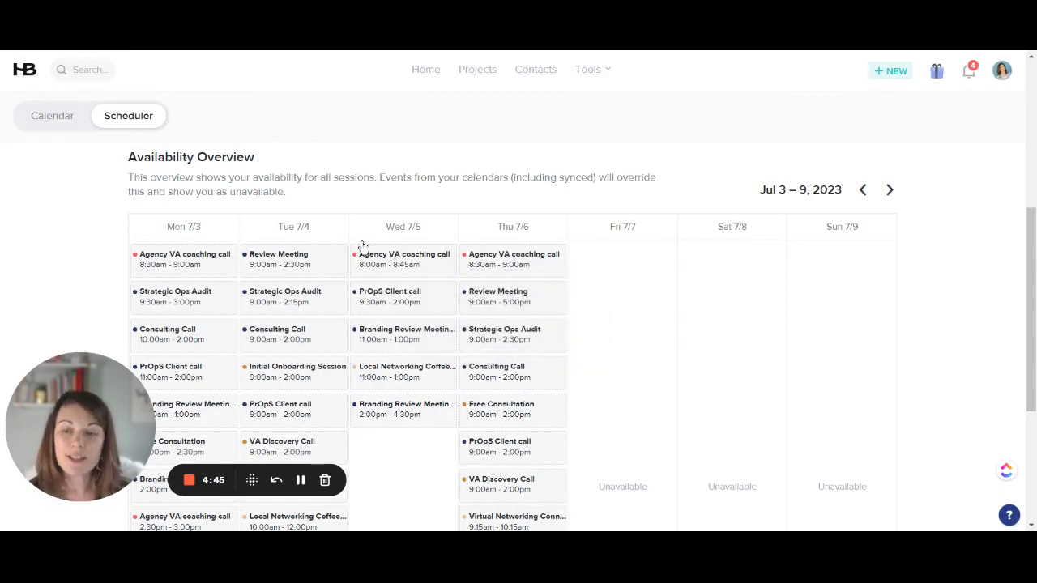
pyautogui.moveTo(285, 261)
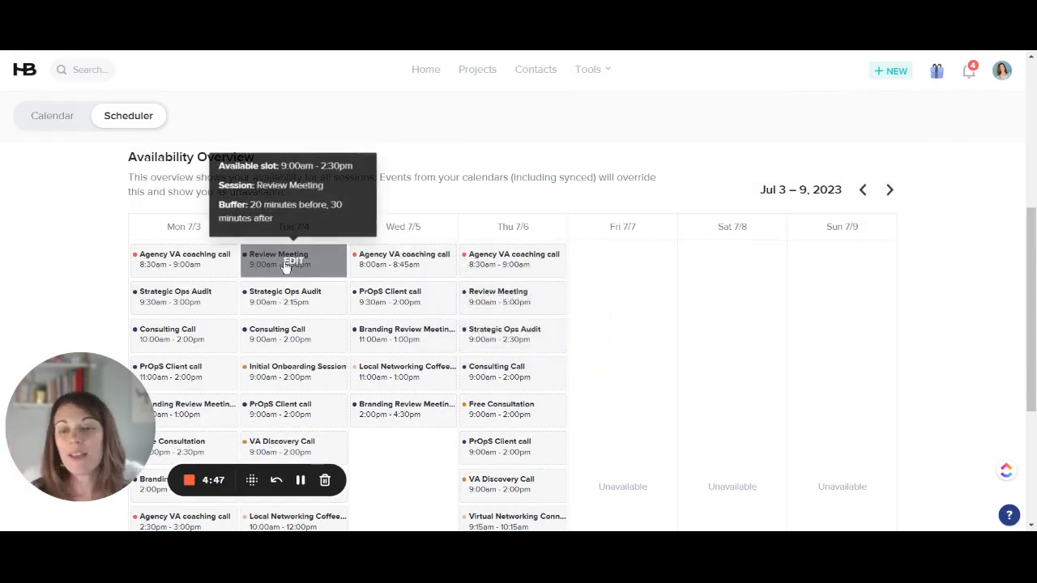
pyautogui.moveTo(717, 251)
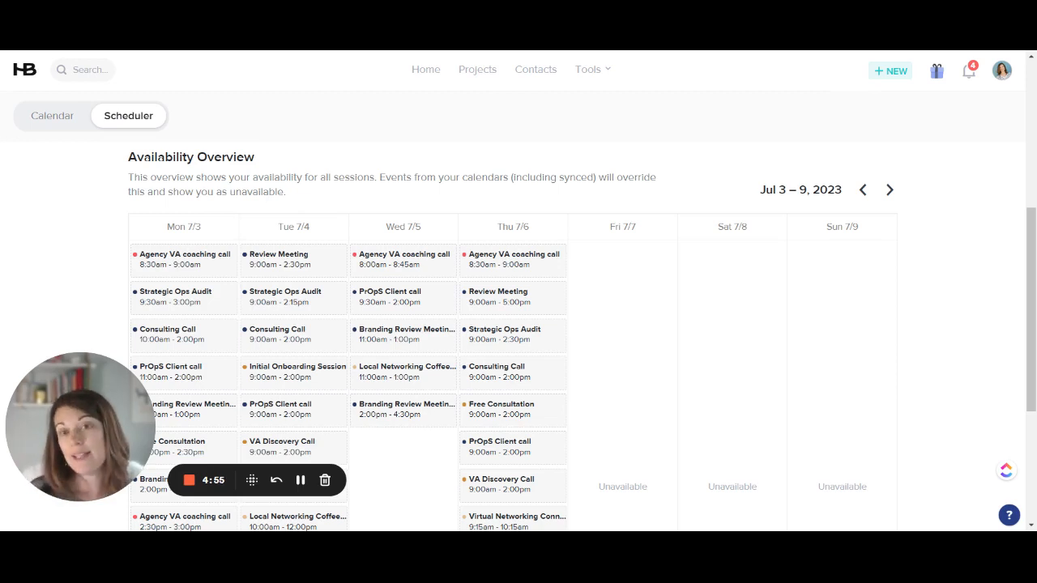
pyautogui.moveTo(308, 374)
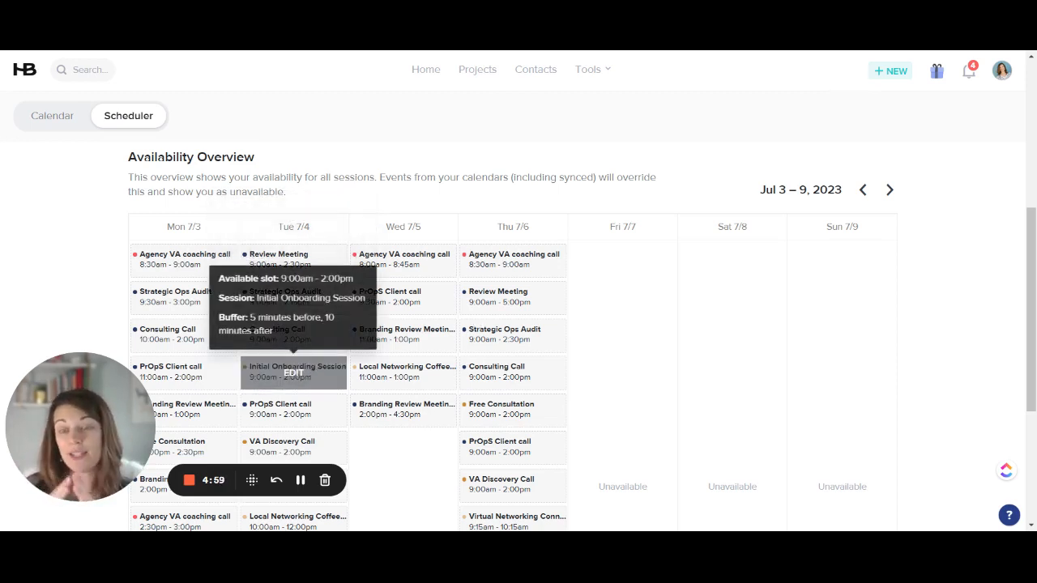
pyautogui.moveTo(767, 415)
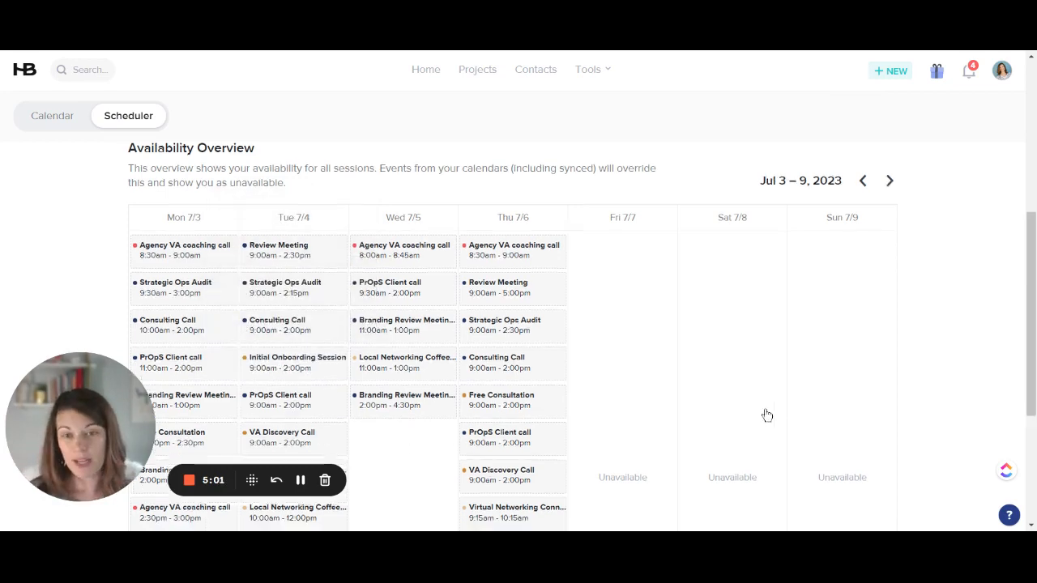
pyautogui.scroll(-3)
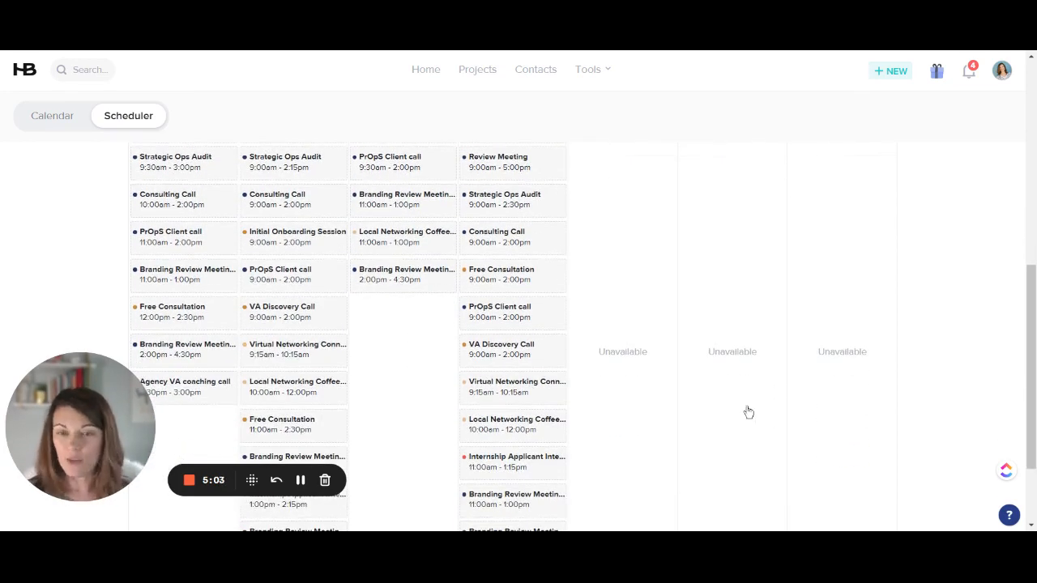
pyautogui.moveTo(394, 422)
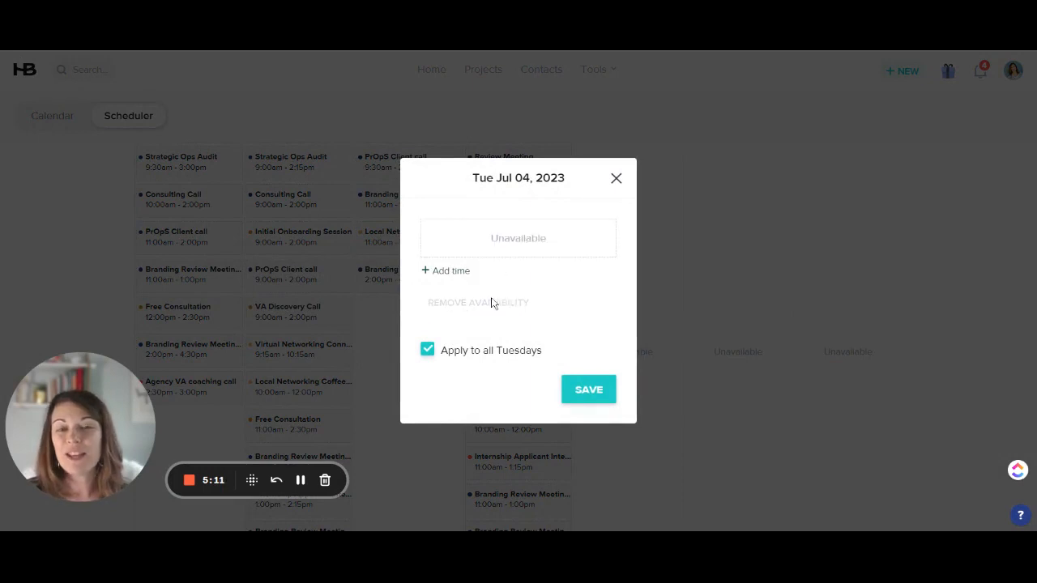
# Limit the July 4 unavailability to that single date and save it
pyautogui.click(427, 350)
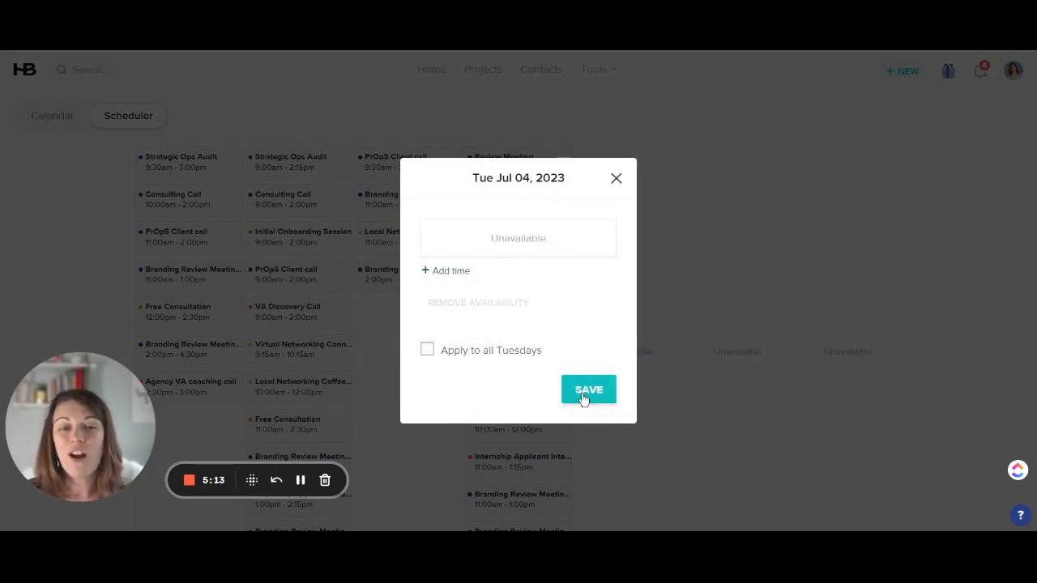
pyautogui.moveTo(294, 286)
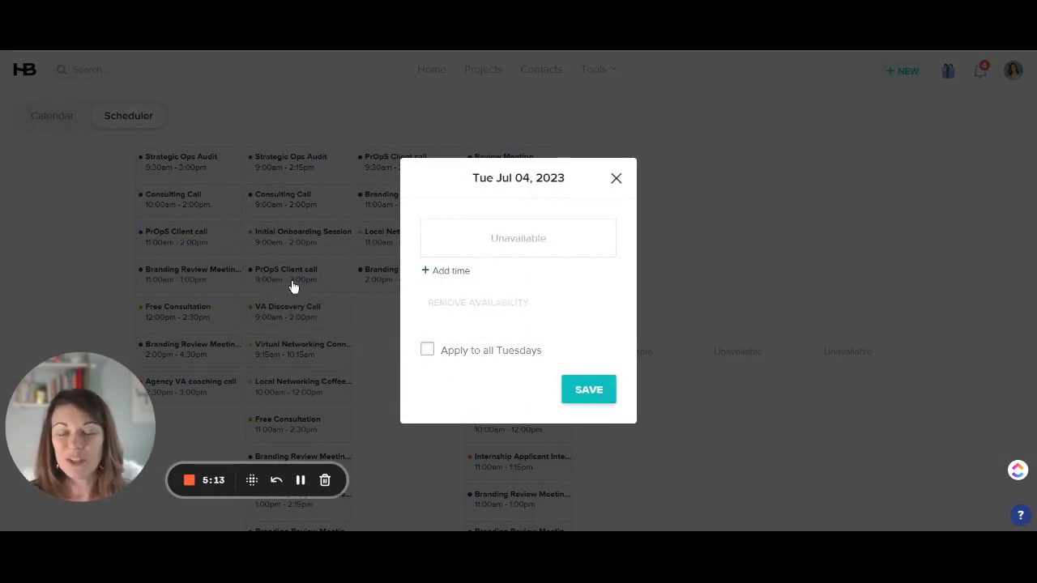
pyautogui.moveTo(259, 382)
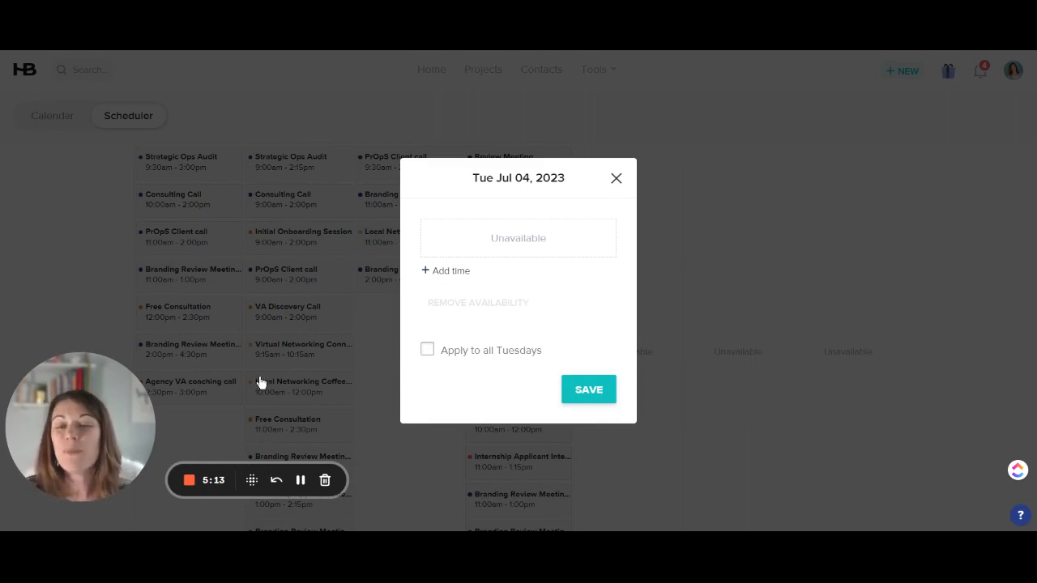
pyautogui.click(615, 178)
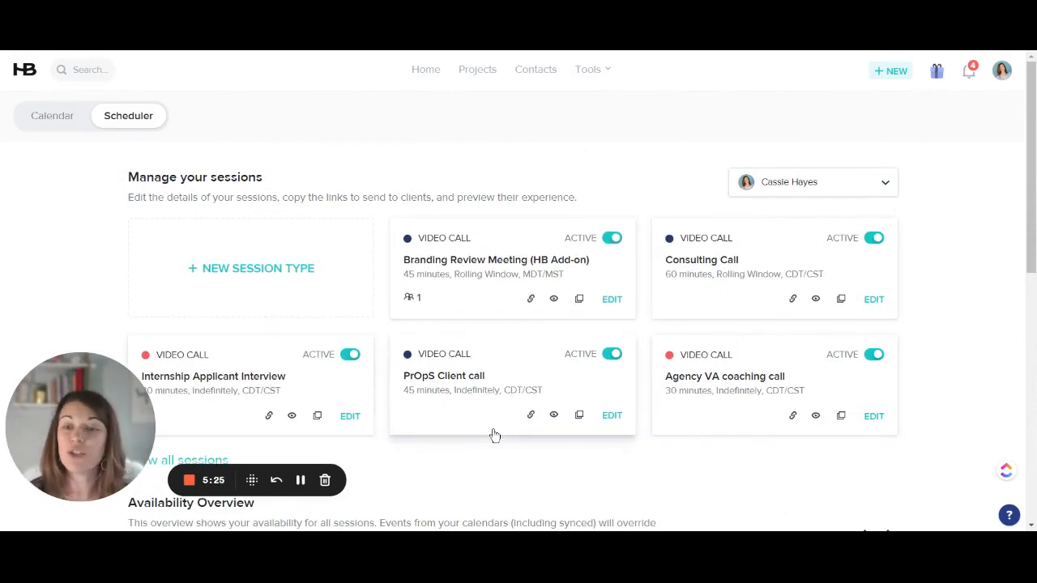
pyautogui.moveTo(479, 482)
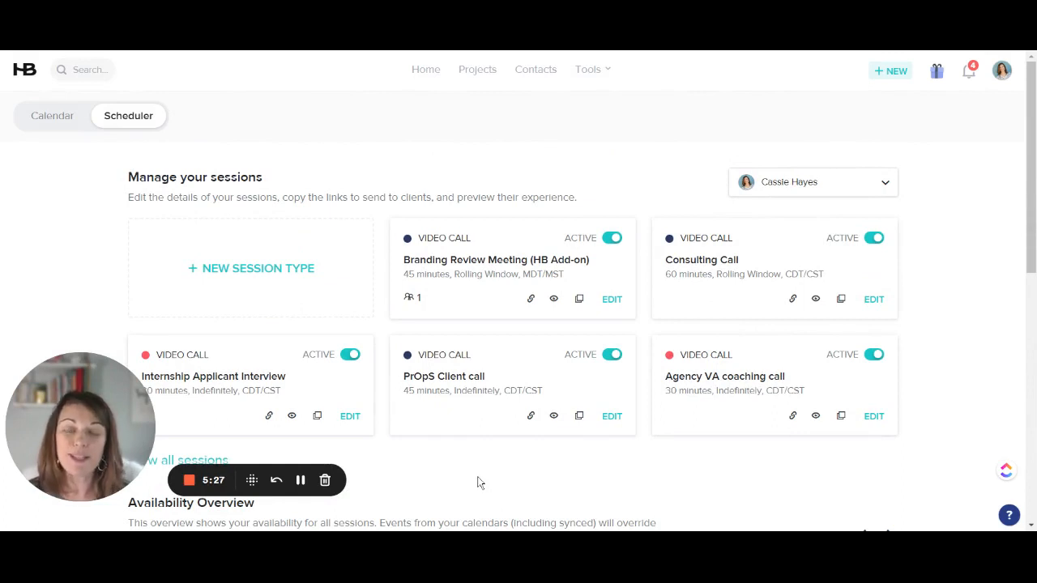
pyautogui.moveTo(366, 463)
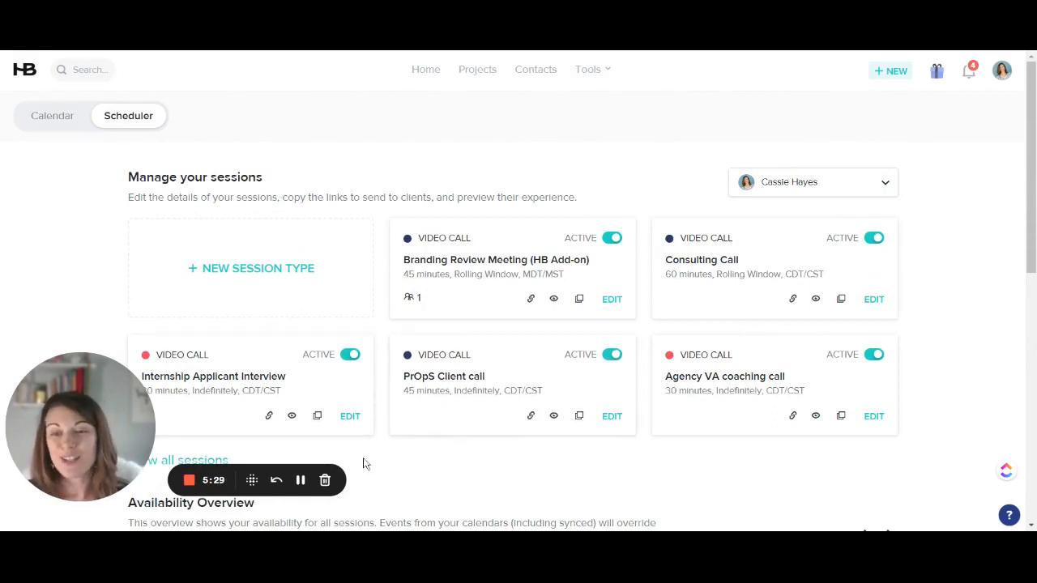